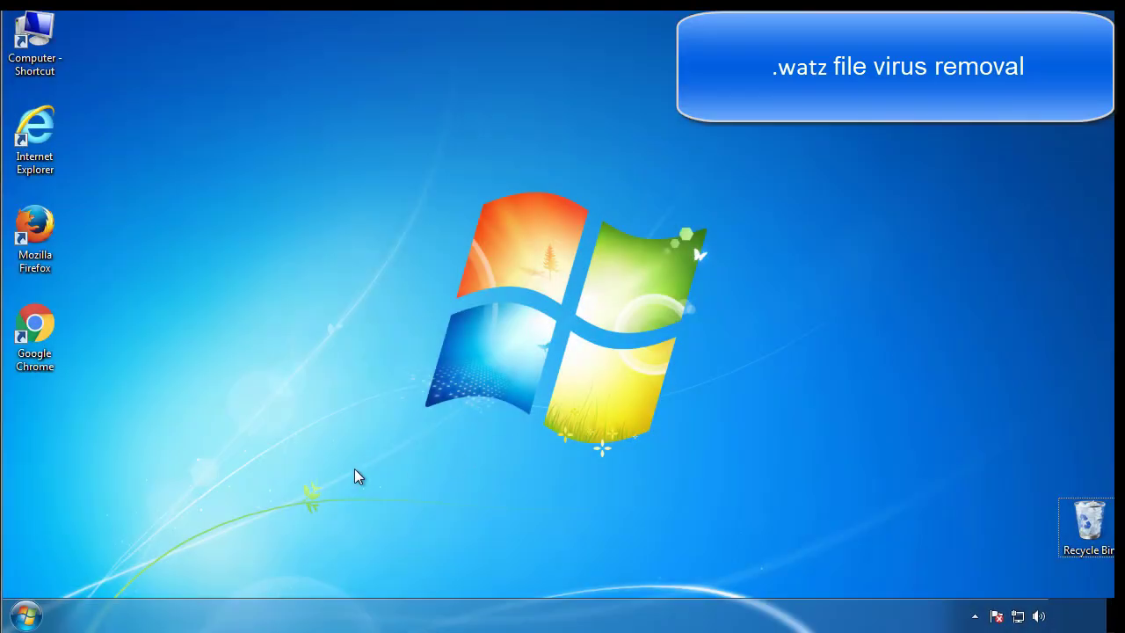
# Step: Launch System Configuration by searching 'mscon' from the Start menu
pyautogui.click(24, 615)
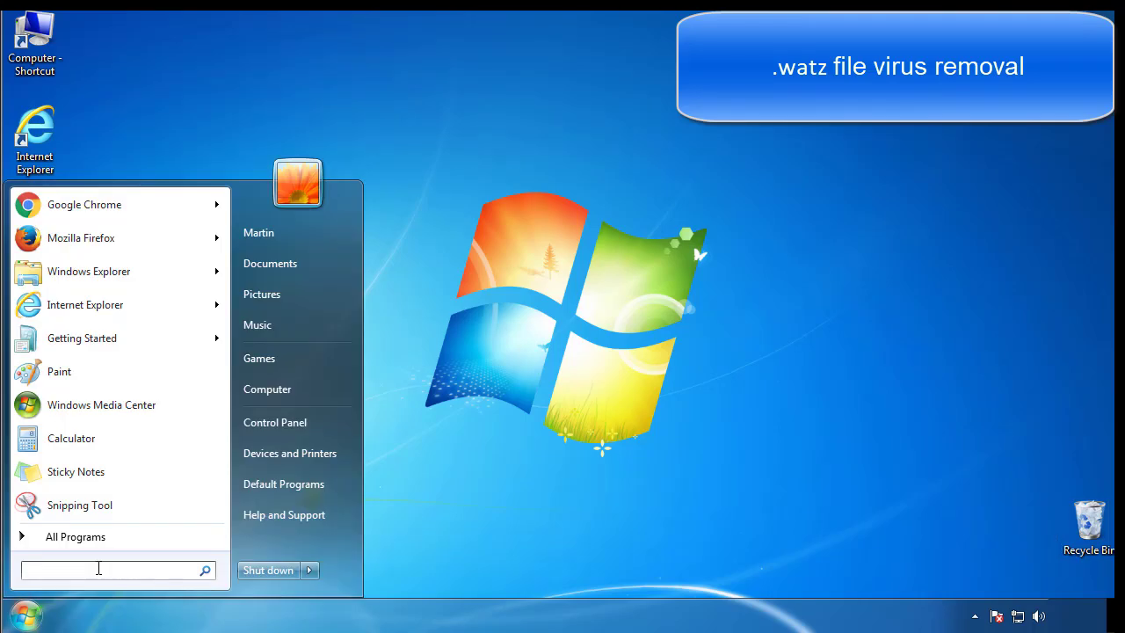
pyautogui.write('mscon')
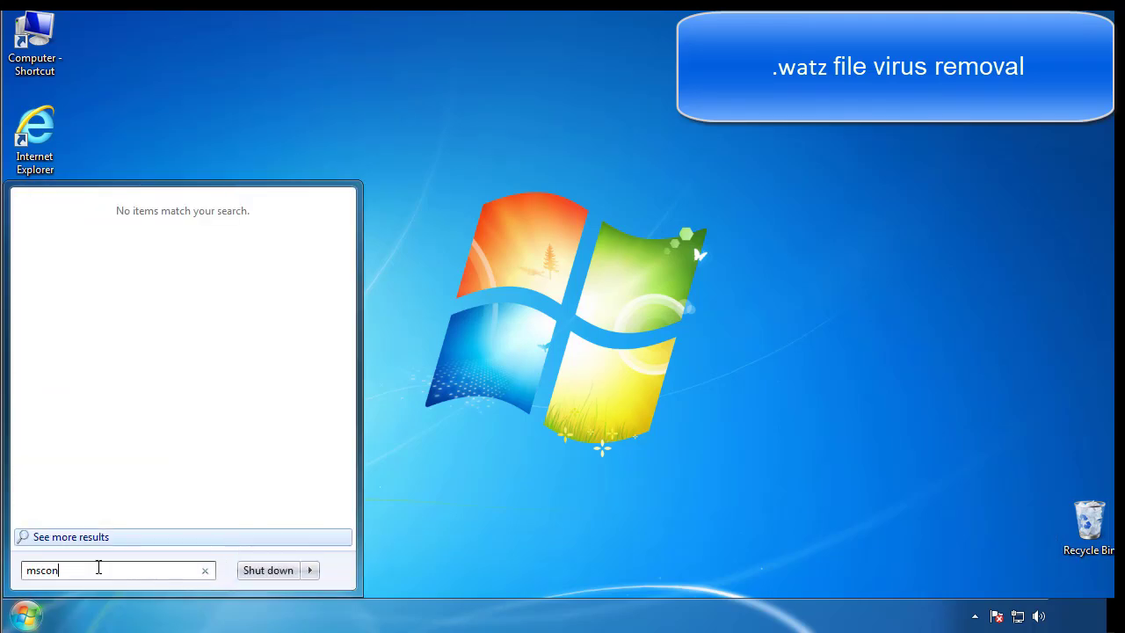
pyautogui.press('enter')
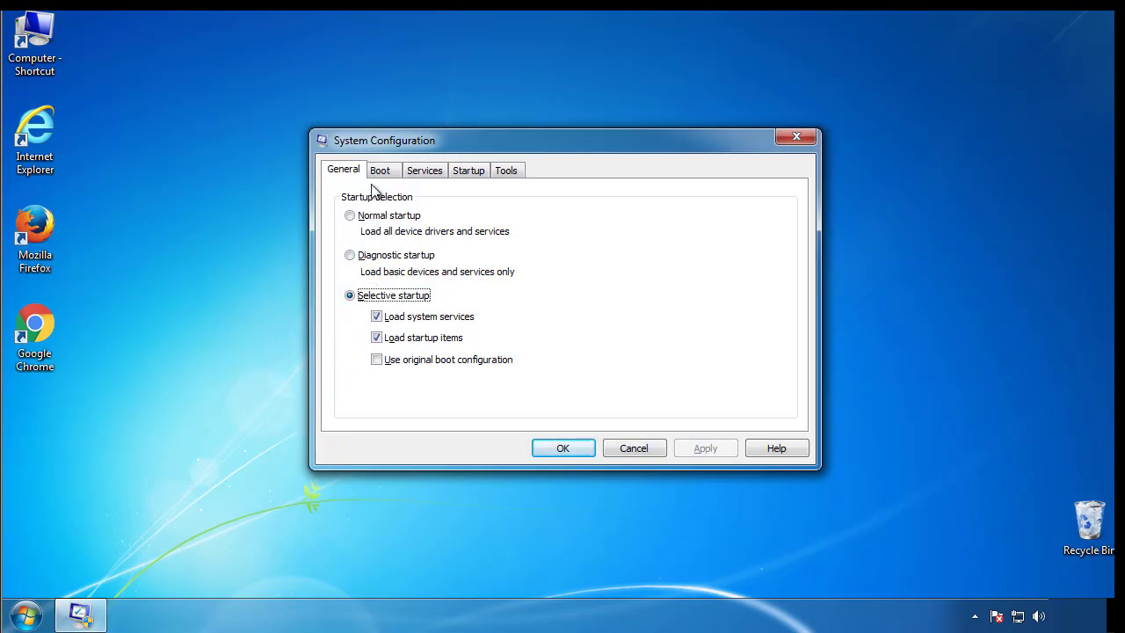
# Step: Enable Safe boot on the Boot tab, apply it and restart the computer
pyautogui.click(379, 168)
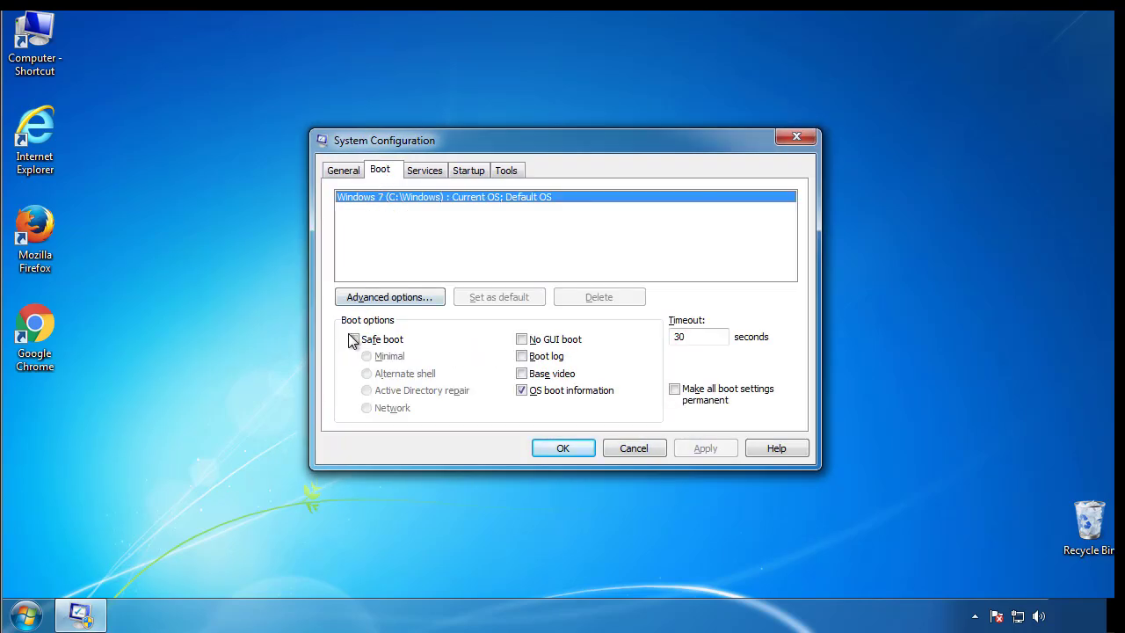
pyautogui.click(353, 338)
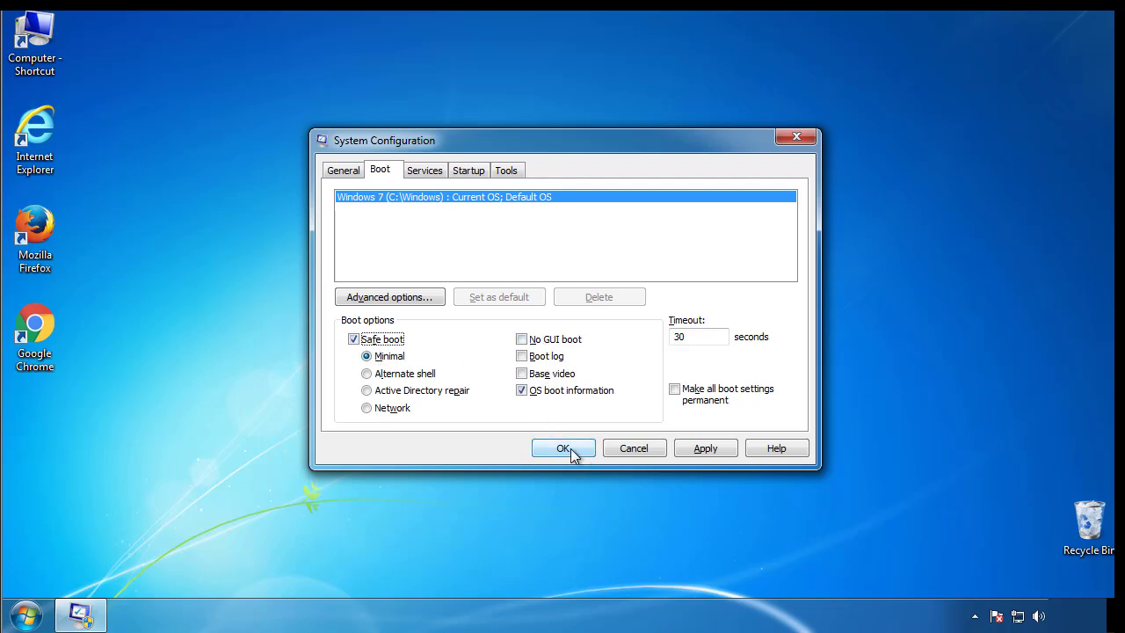
pyautogui.click(562, 448)
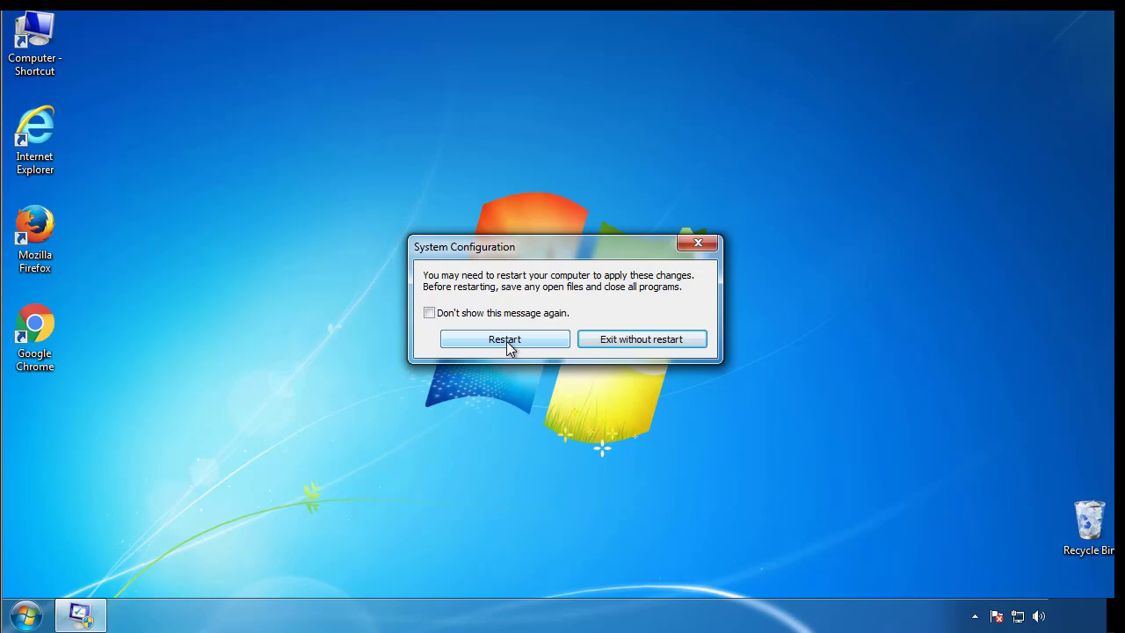
pyautogui.click(504, 339)
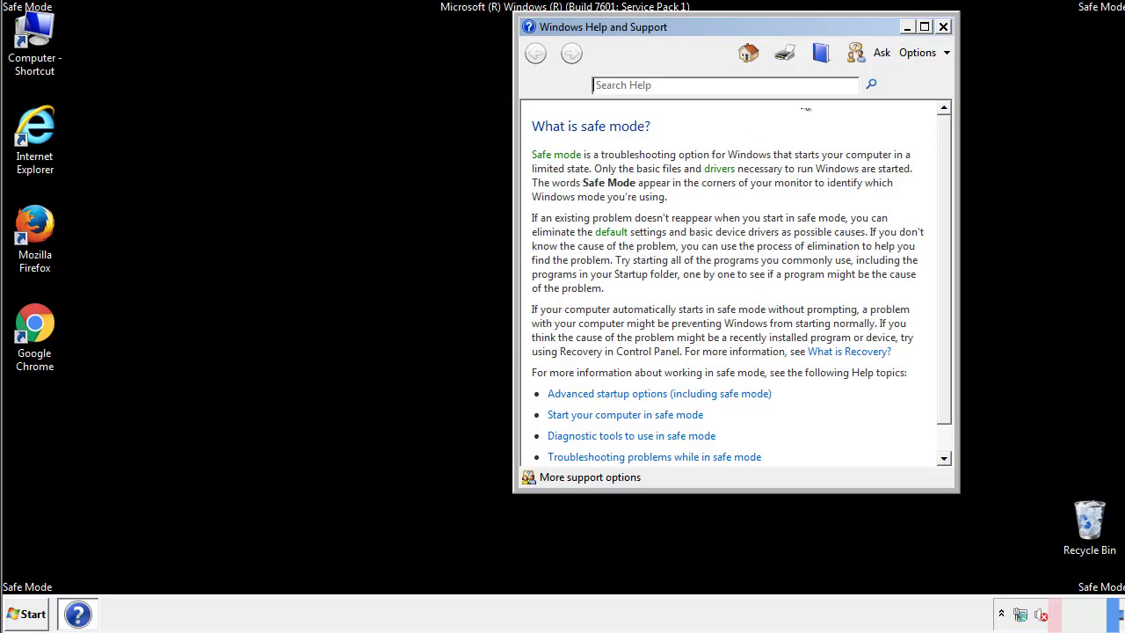
# Step: Close the Safe Mode help, review Folder Options' View settings from Control Panel, and close them
pyautogui.click(941, 27)
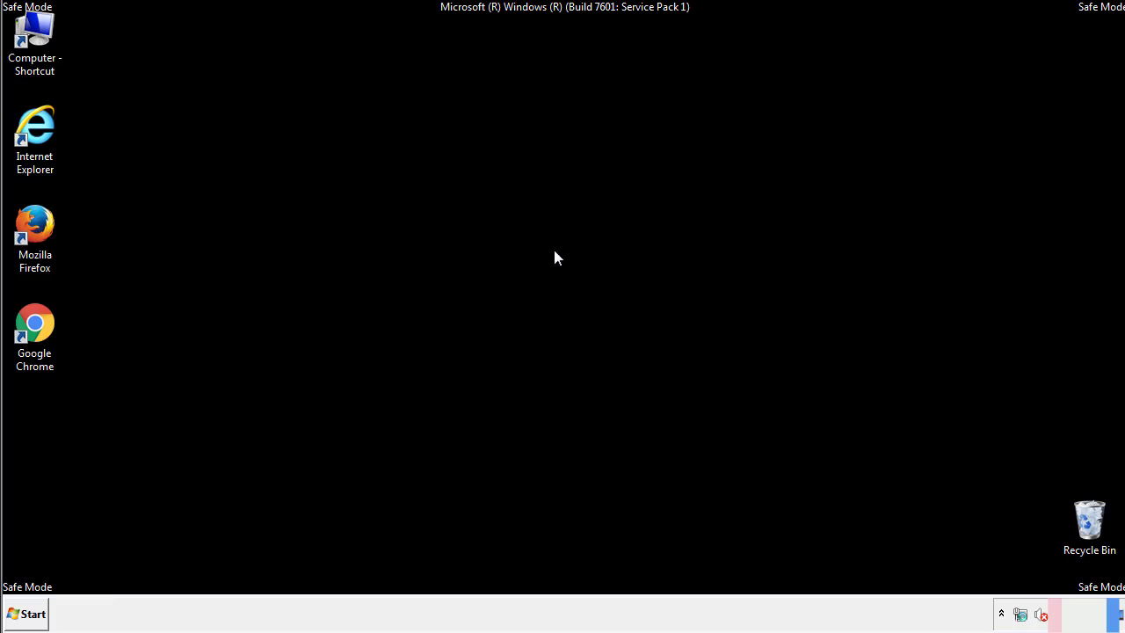
pyautogui.click(25, 613)
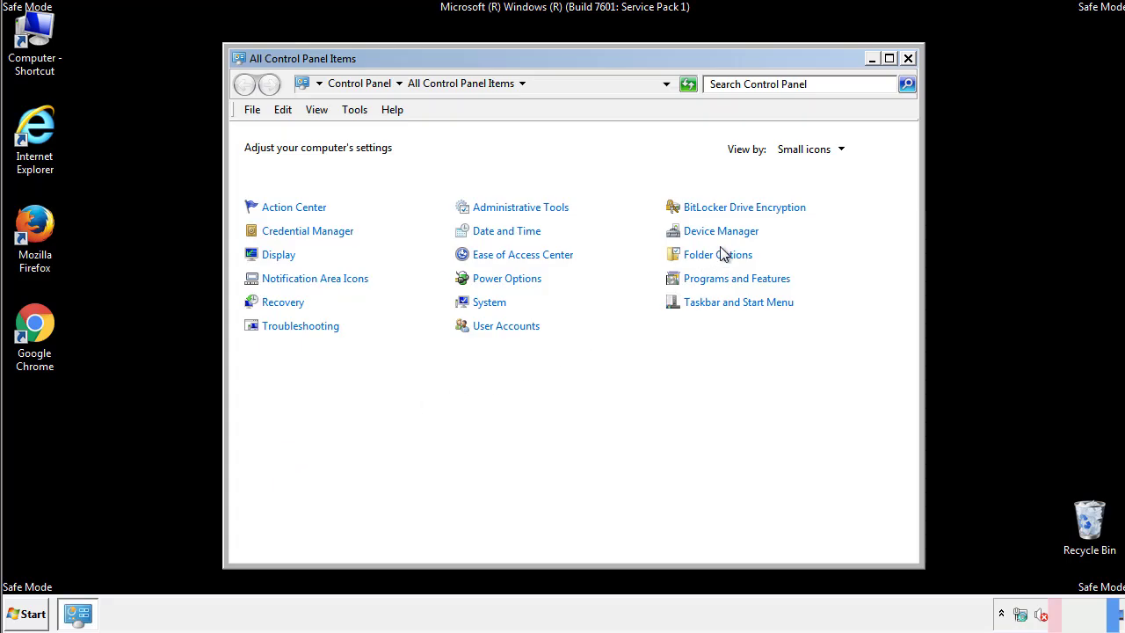
pyautogui.click(717, 253)
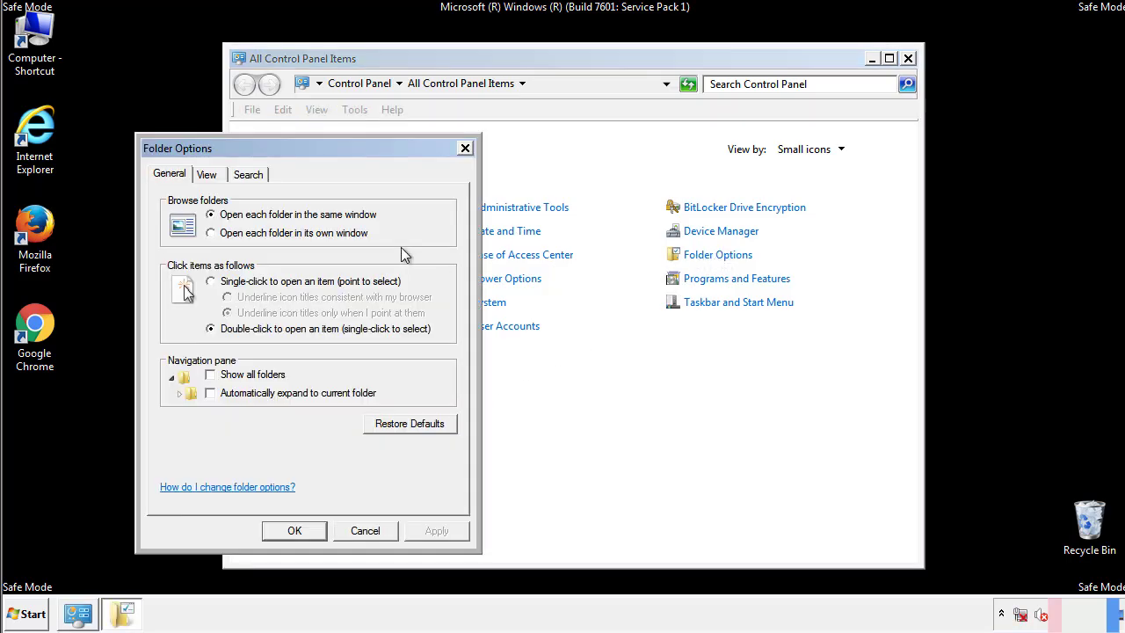
pyautogui.click(207, 174)
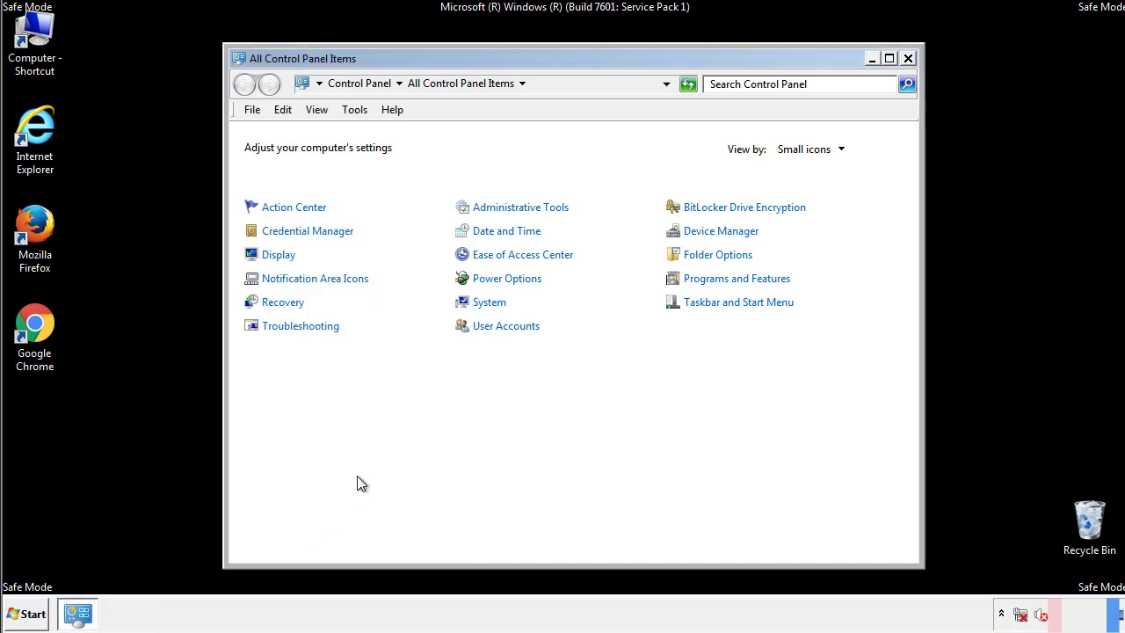
pyautogui.click(907, 58)
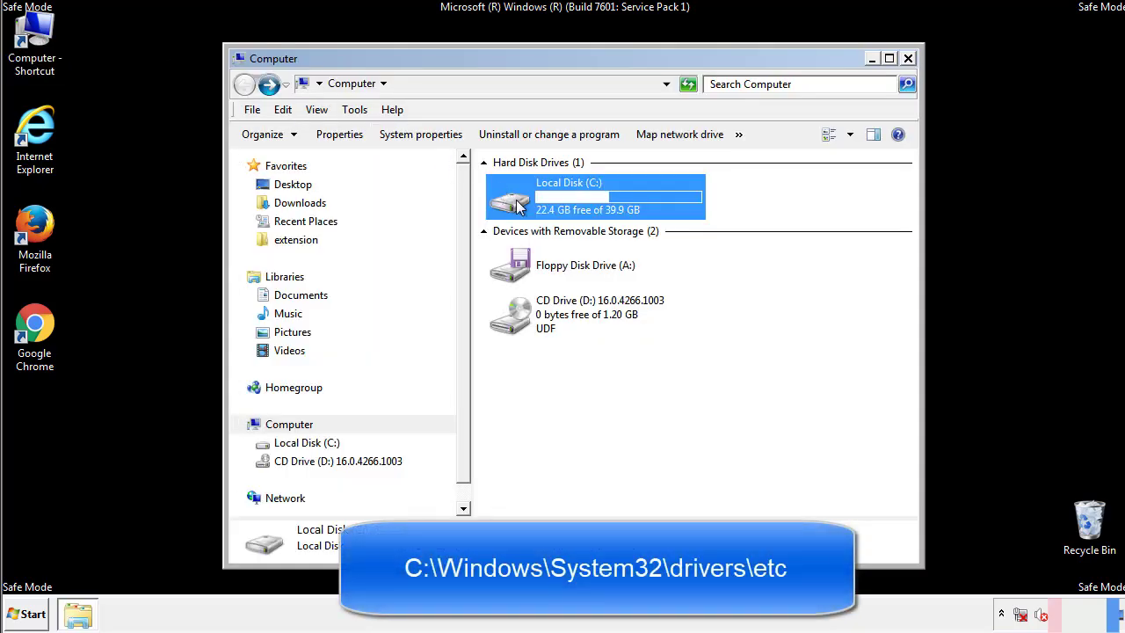
# Step: Browse Local Disk (C:) down through Windows\System32\drivers into the etc folder
pyautogui.doubleClick(594, 197)
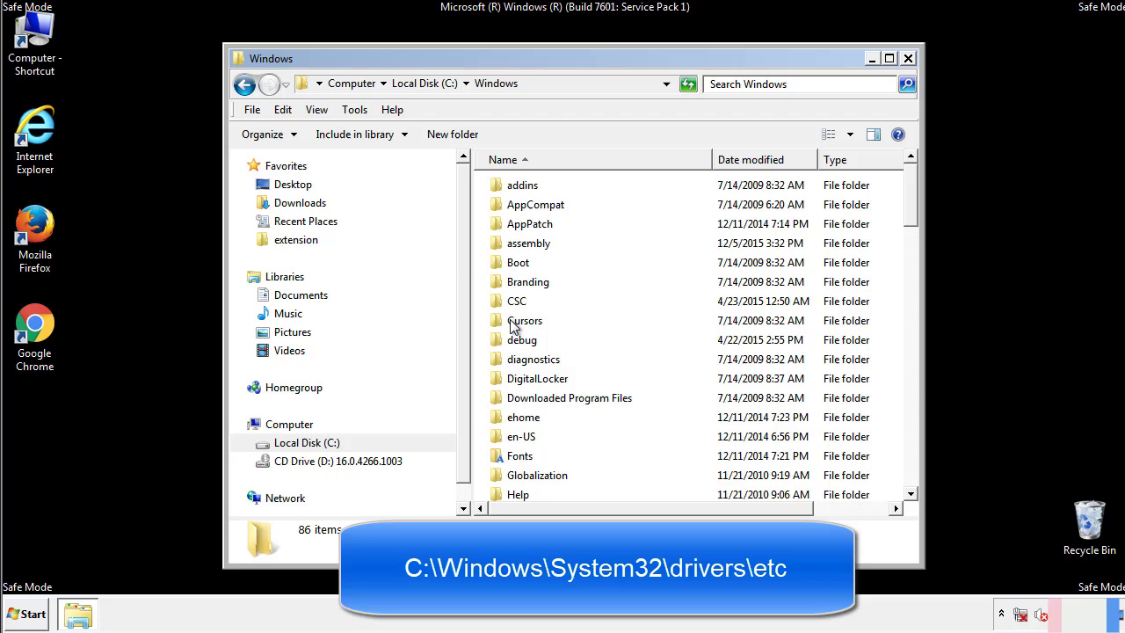
pyautogui.scroll(-3)
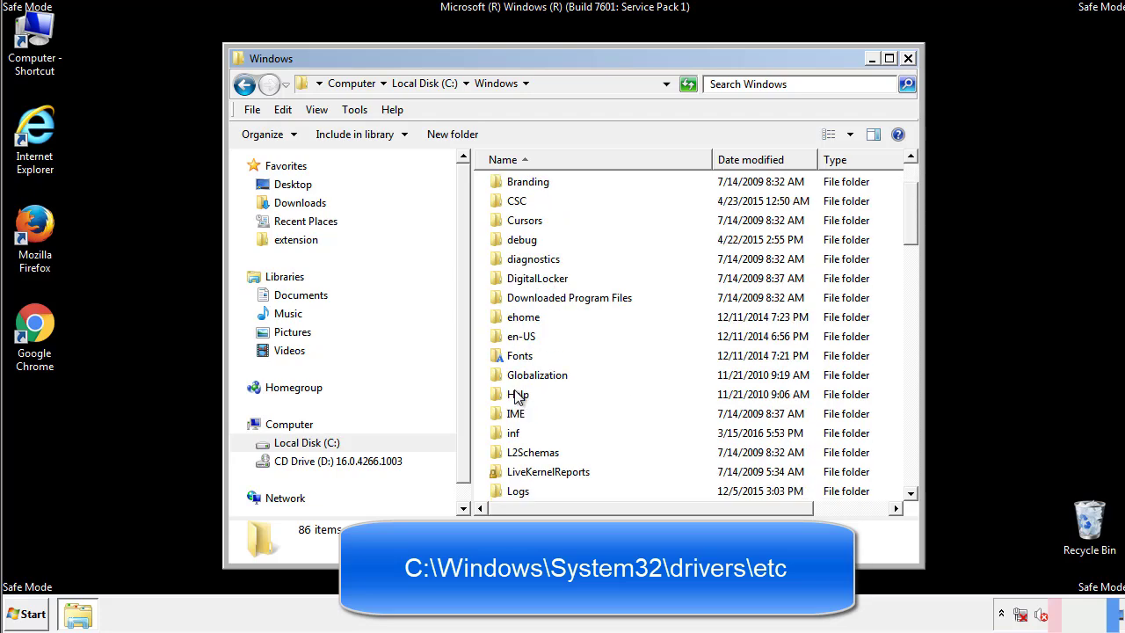
pyautogui.scroll(-3)
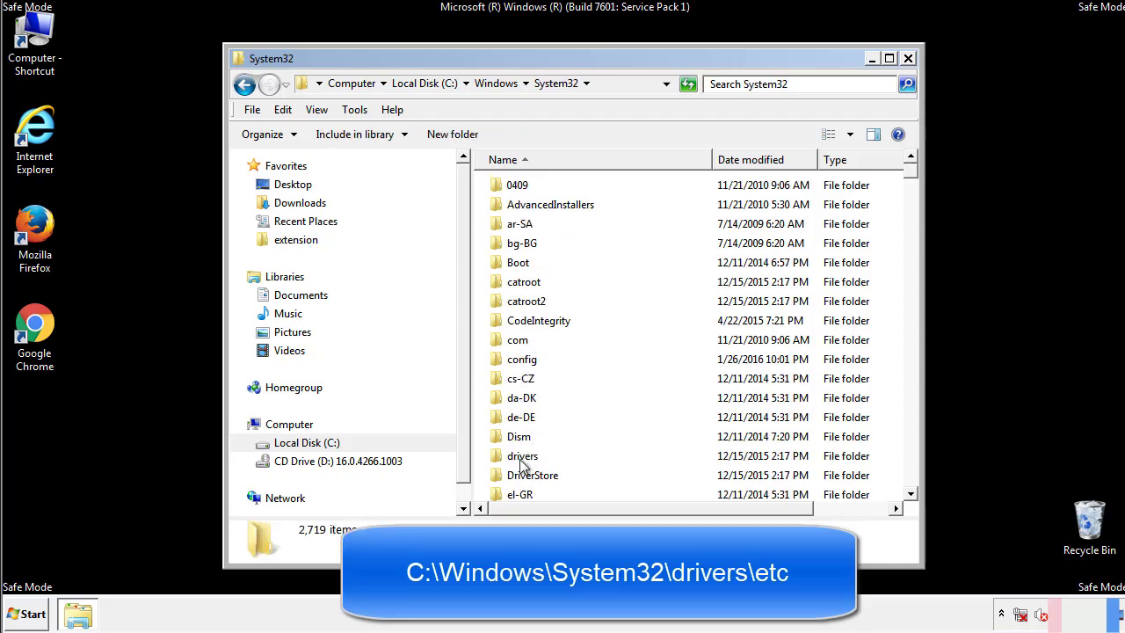
pyautogui.doubleClick(522, 455)
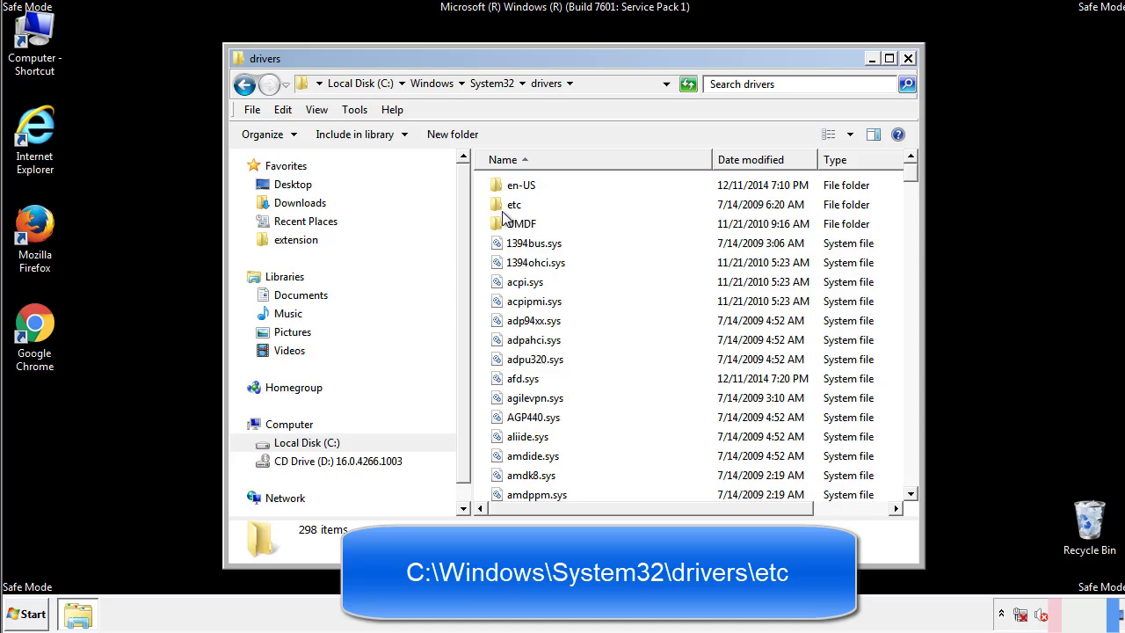
pyautogui.doubleClick(513, 204)
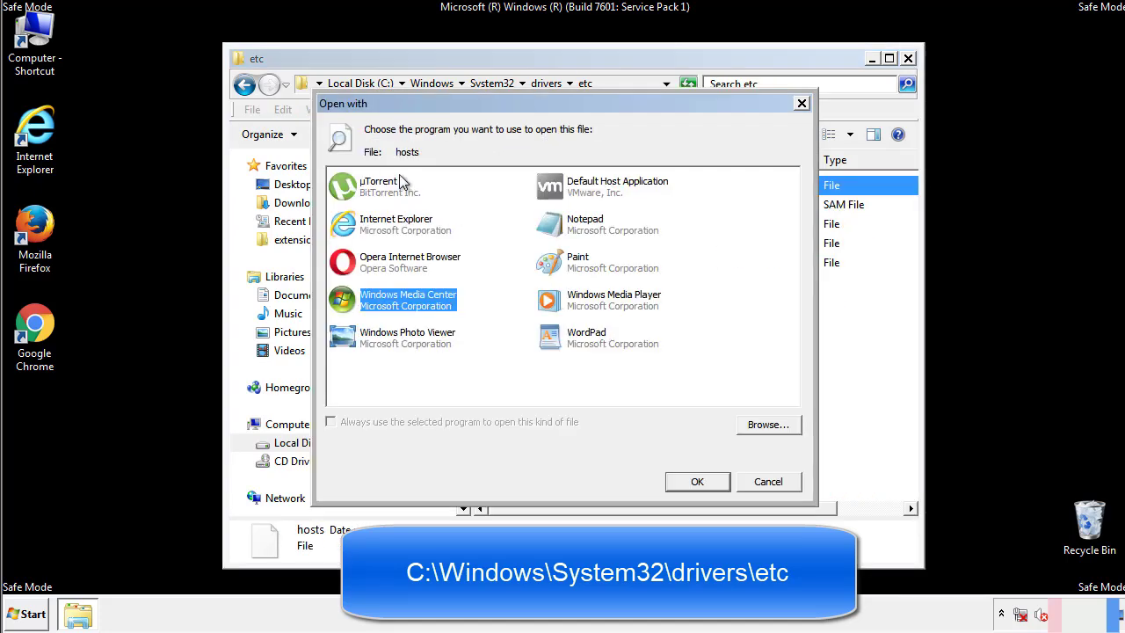
pyautogui.moveTo(569, 230)
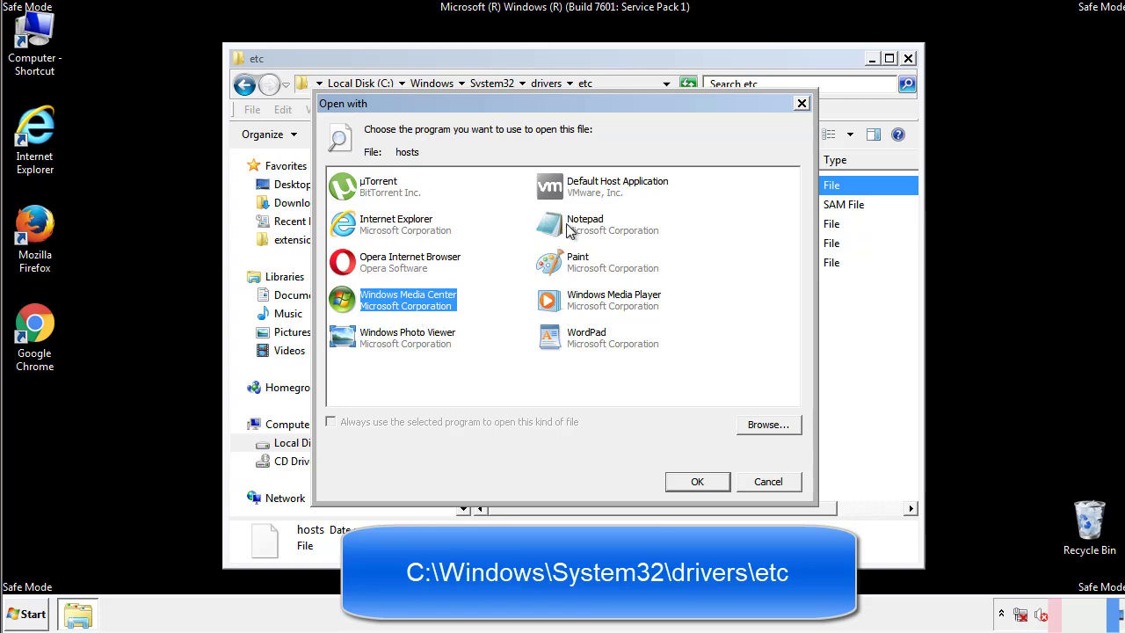
# Step: Open hosts in Notepad, delete its four suspicious IP lines, then close Notepad and Explorer
pyautogui.click(695, 482)
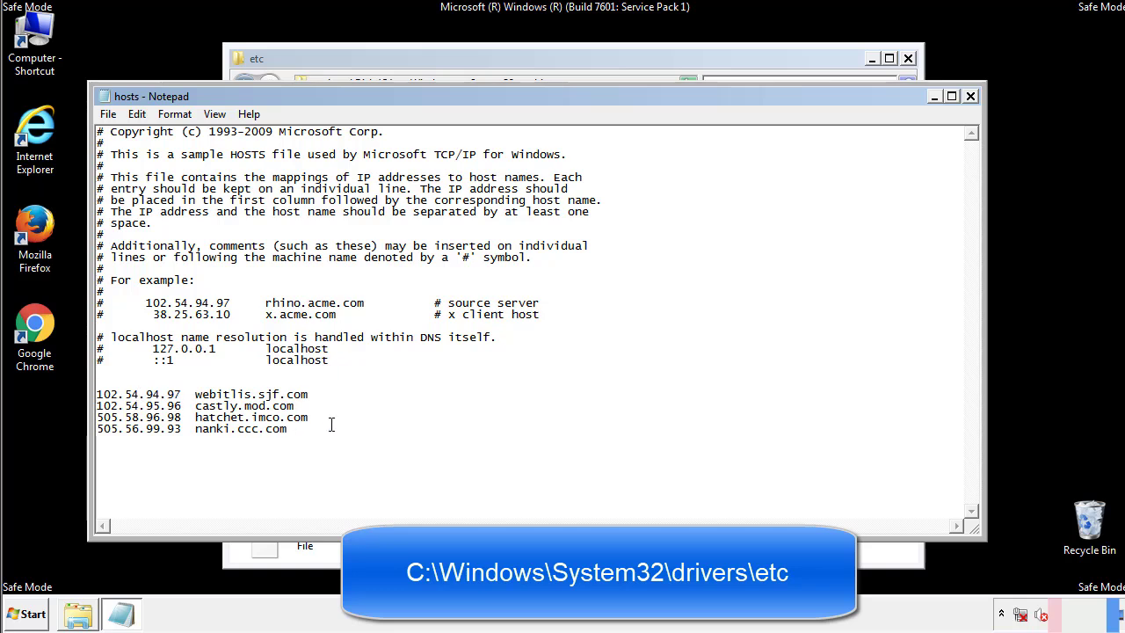
pyautogui.moveTo(98, 394); pyautogui.dragTo(309, 428)
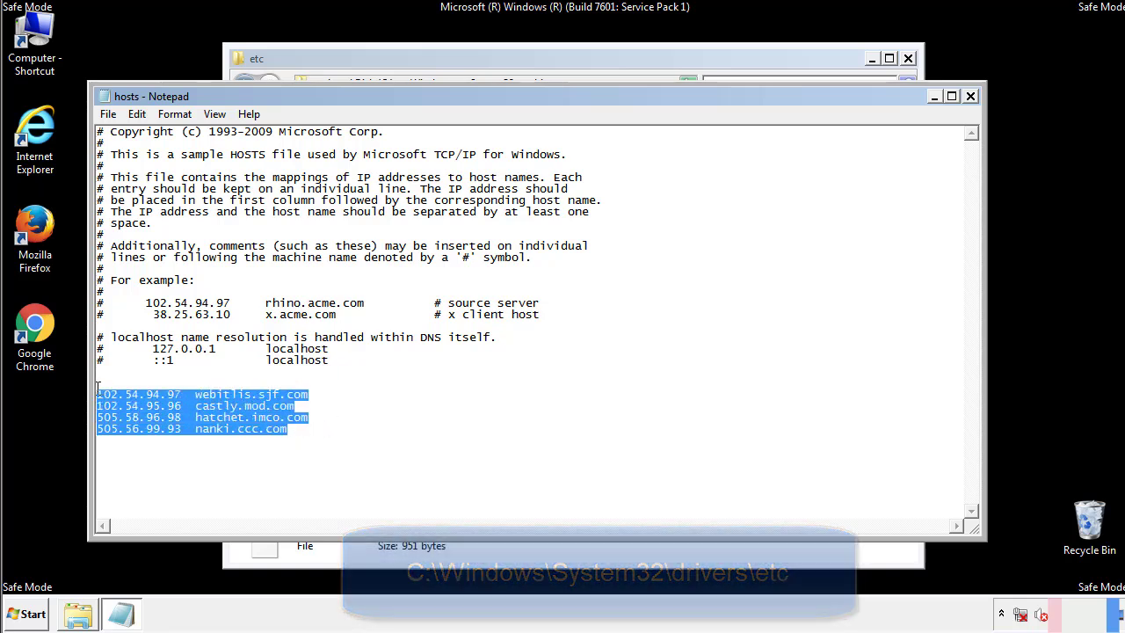
pyautogui.press('Delete')
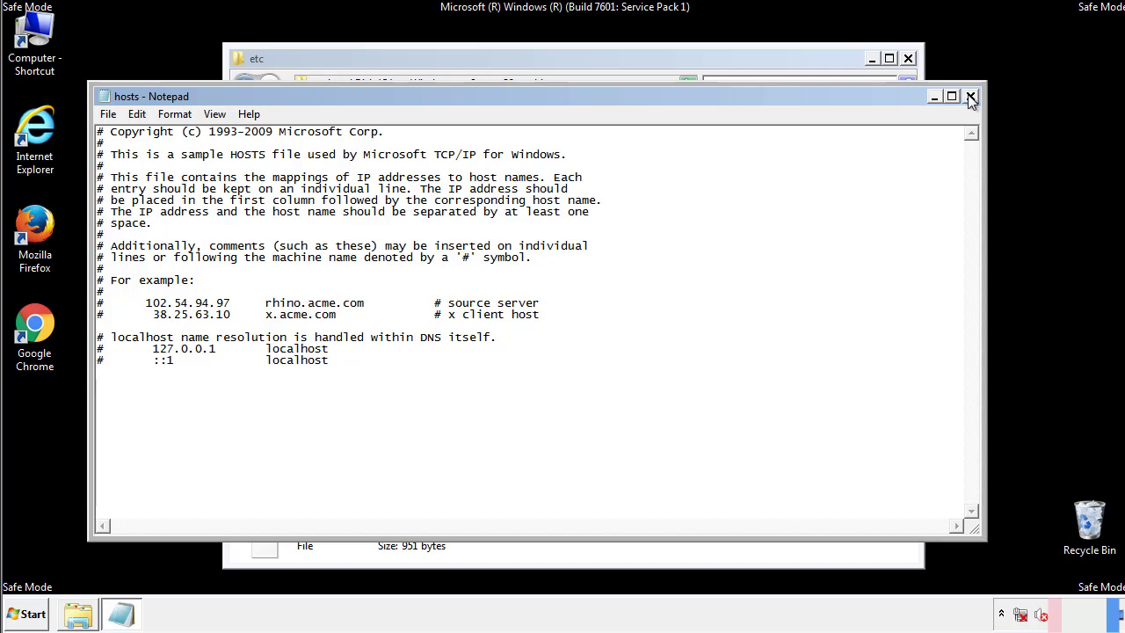
pyautogui.click(970, 94)
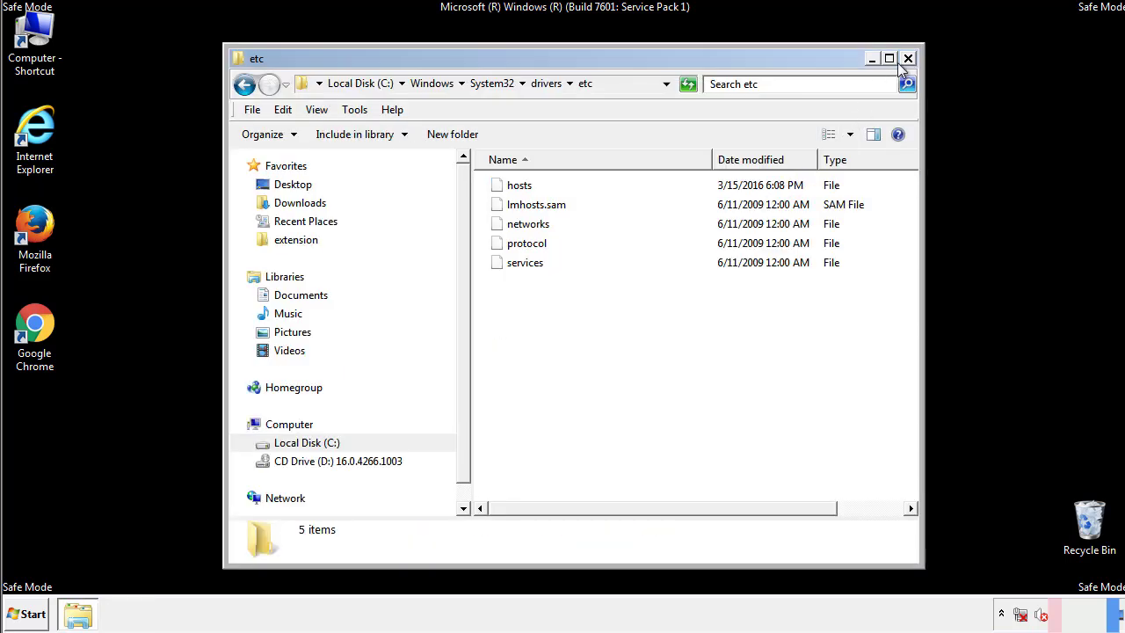
pyautogui.click(907, 58)
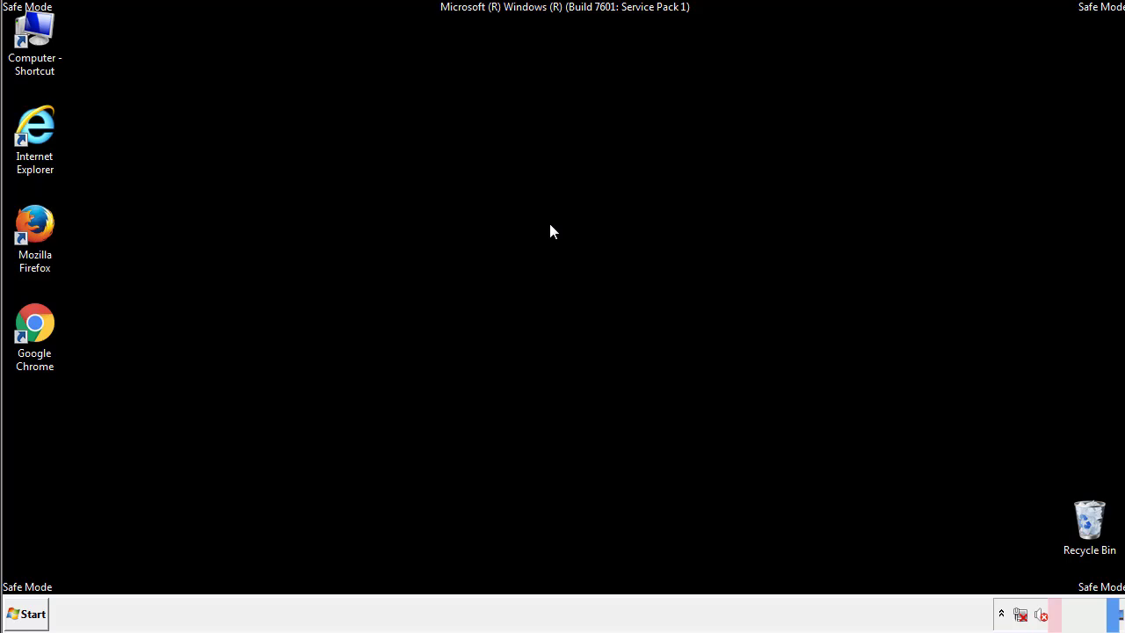
# Step: Open the Startup folder for browsing from the Start menu
pyautogui.click(27, 613)
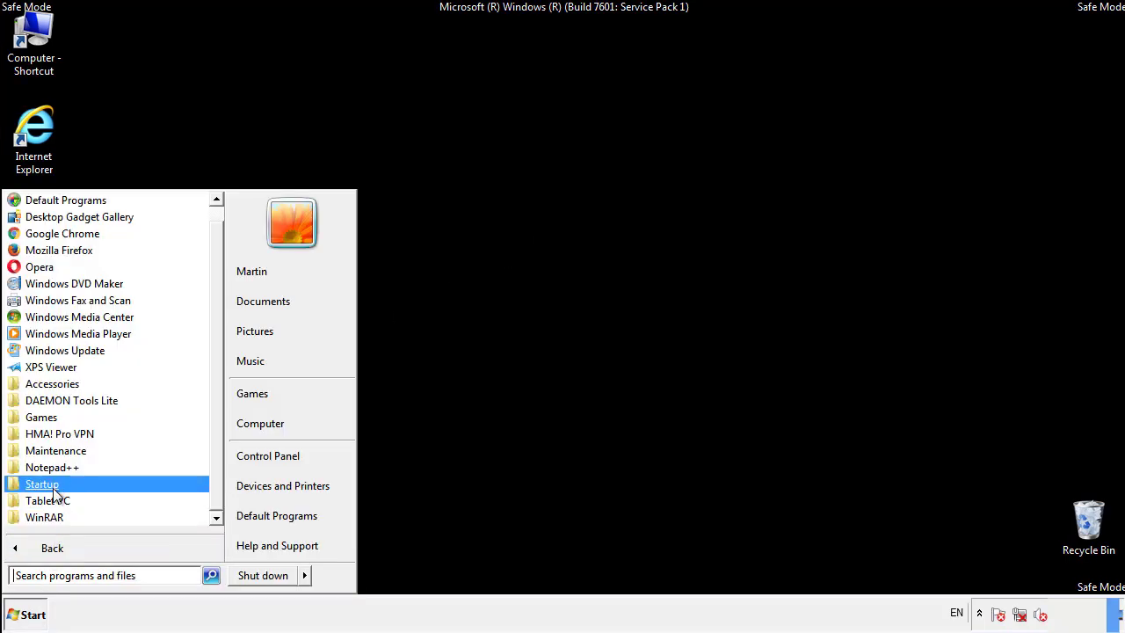
pyautogui.rightClick(43, 484)
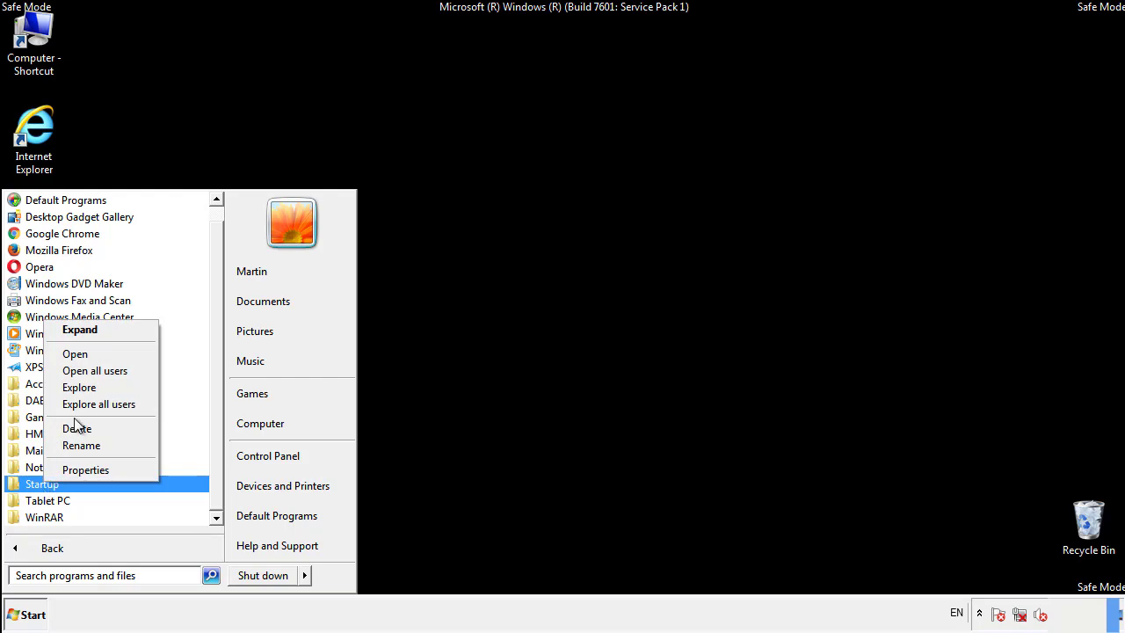
pyautogui.click(74, 353)
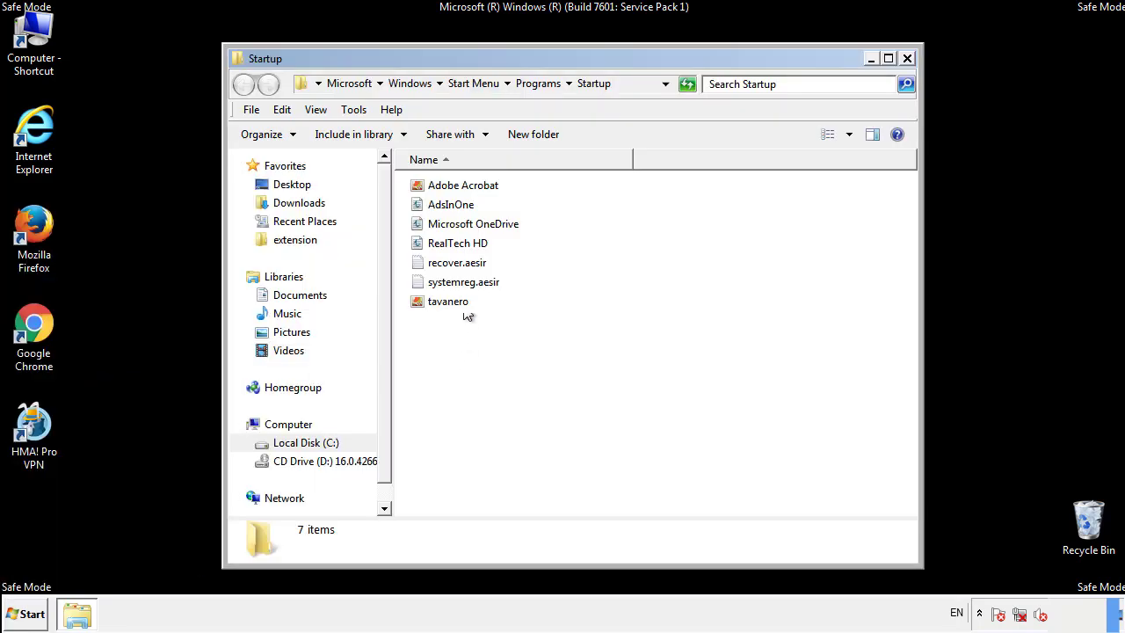
# Step: Delete AdsInOne, recover.aesir, systemreg.aesir and tavanero to the Recycle Bin and close the folder
pyautogui.click(450, 204)
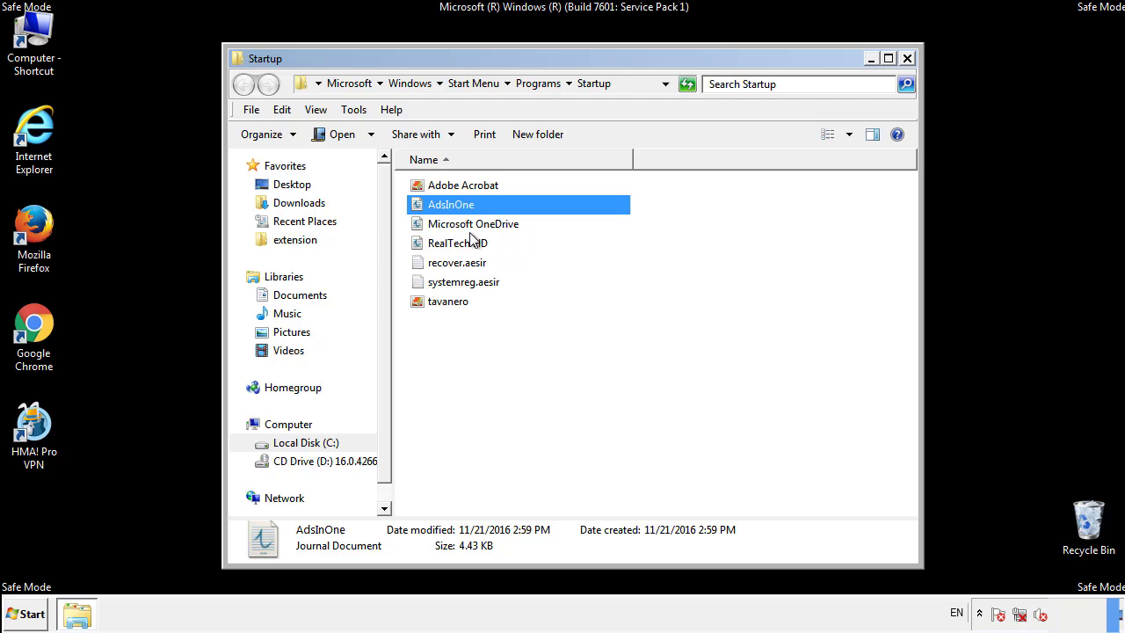
pyautogui.click(463, 281)
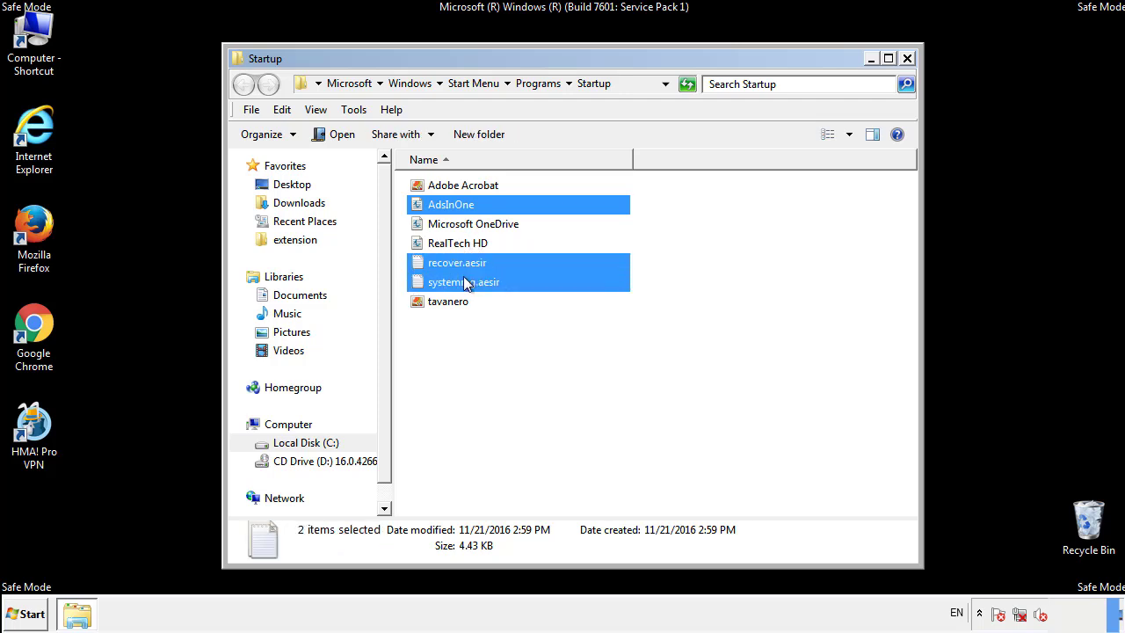
pyautogui.rightClick(448, 302)
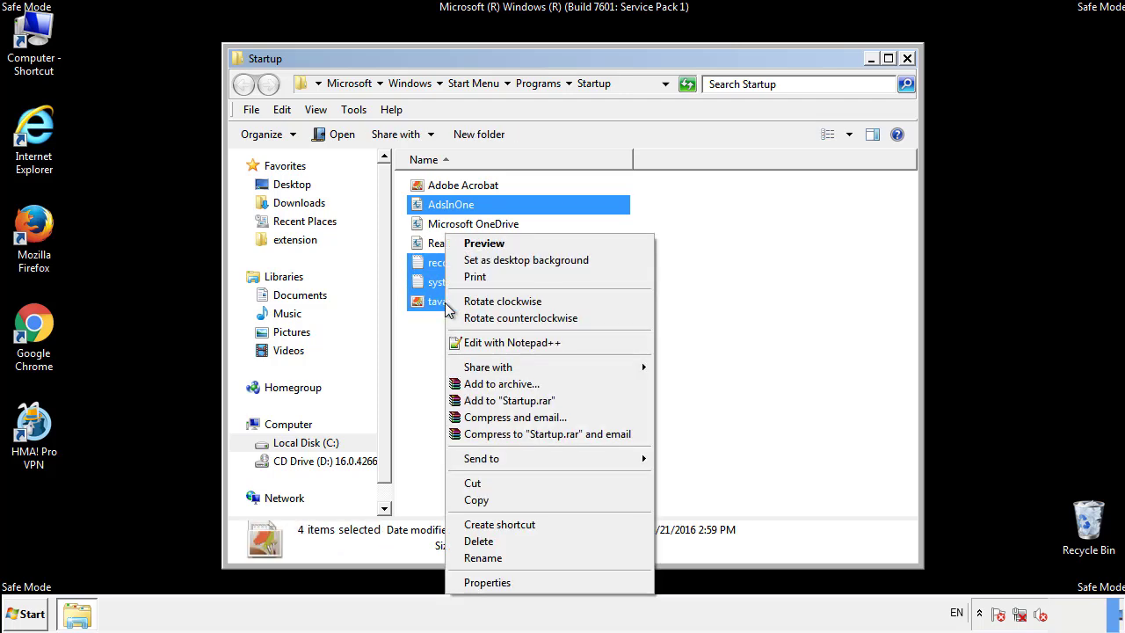
pyautogui.click(478, 541)
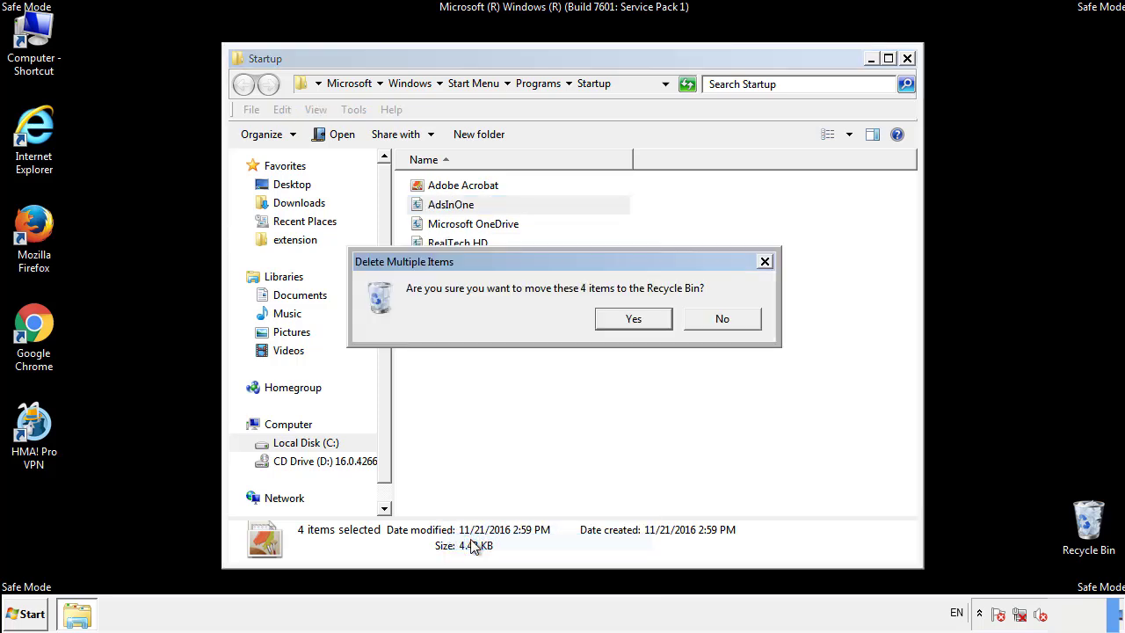
pyautogui.click(632, 318)
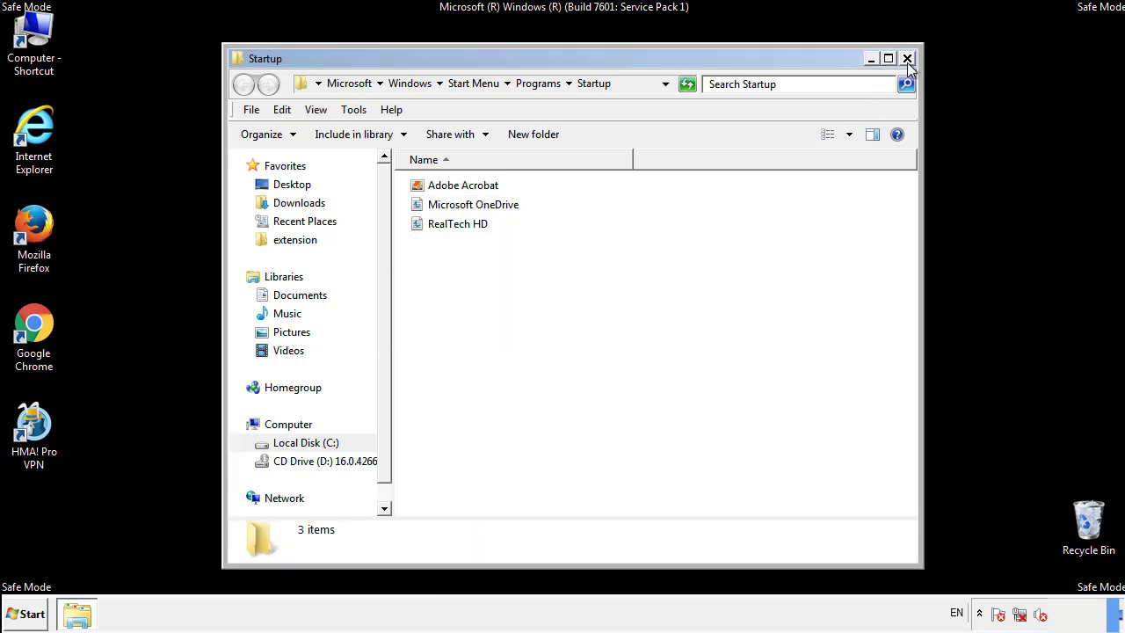
pyautogui.click(907, 58)
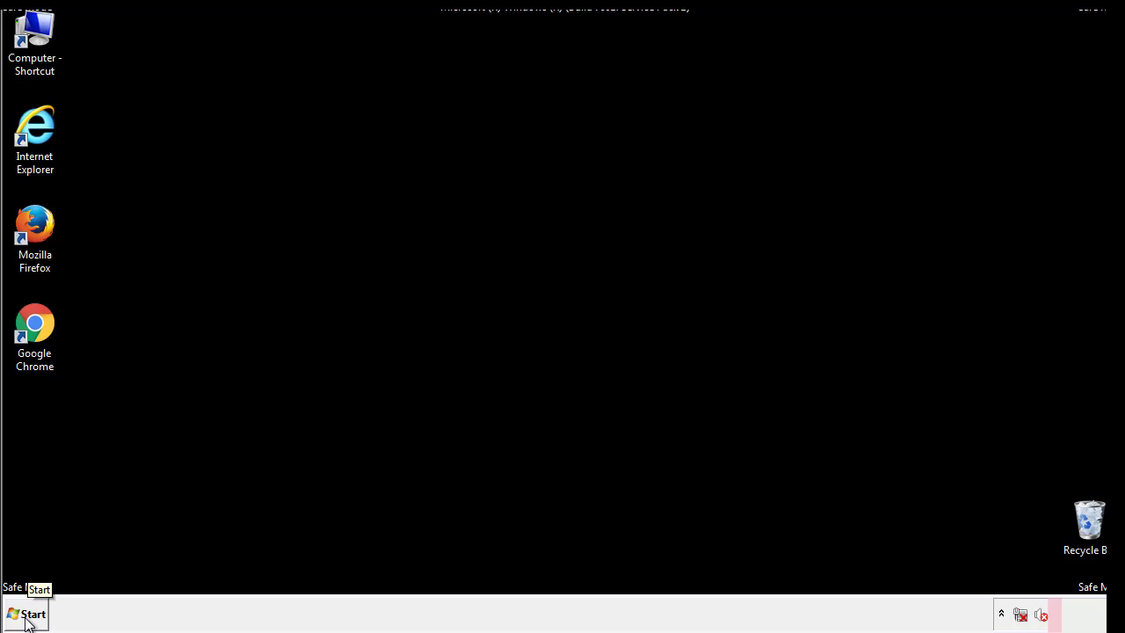
# Step: Launch Registry Editor by searching 'reged' from the Start menu
pyautogui.click(26, 614)
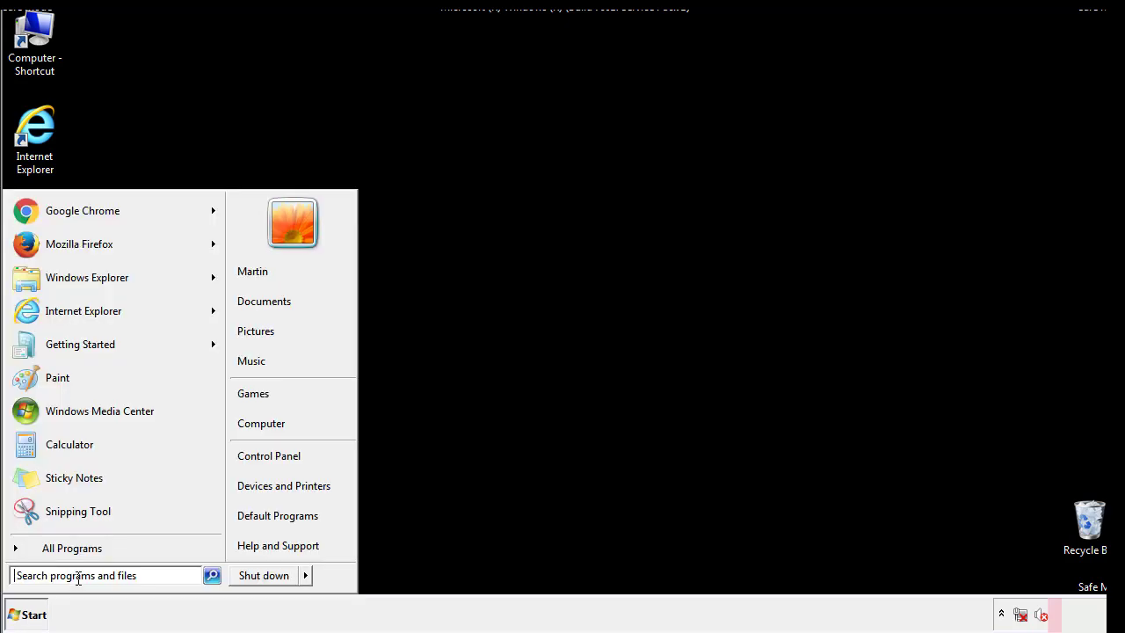
pyautogui.write('reged')
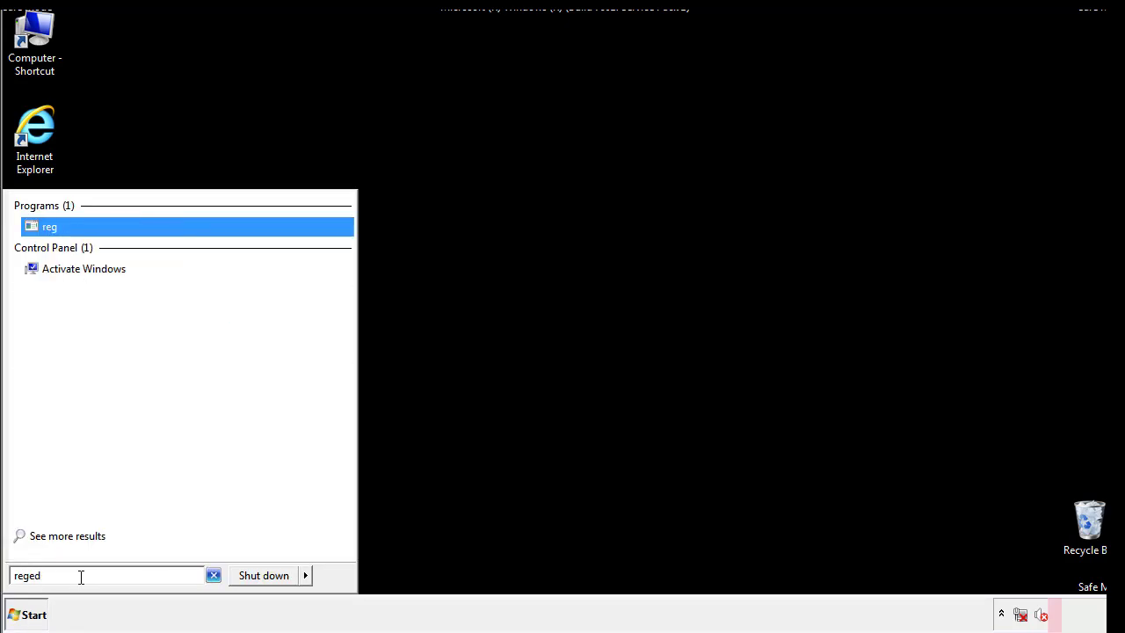
pyautogui.press('enter')
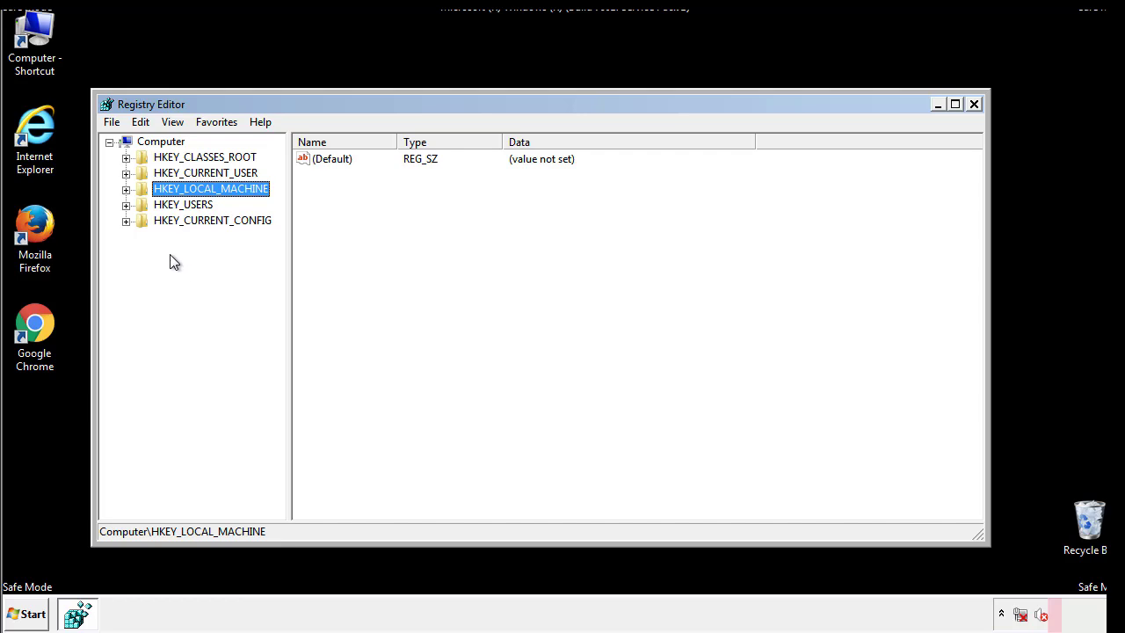
# Step: Expand HKEY_LOCAL_MACHINE\SOFTWARE\Microsoft\Windows\CurrentVersion down to the Run key
pyautogui.click(126, 188)
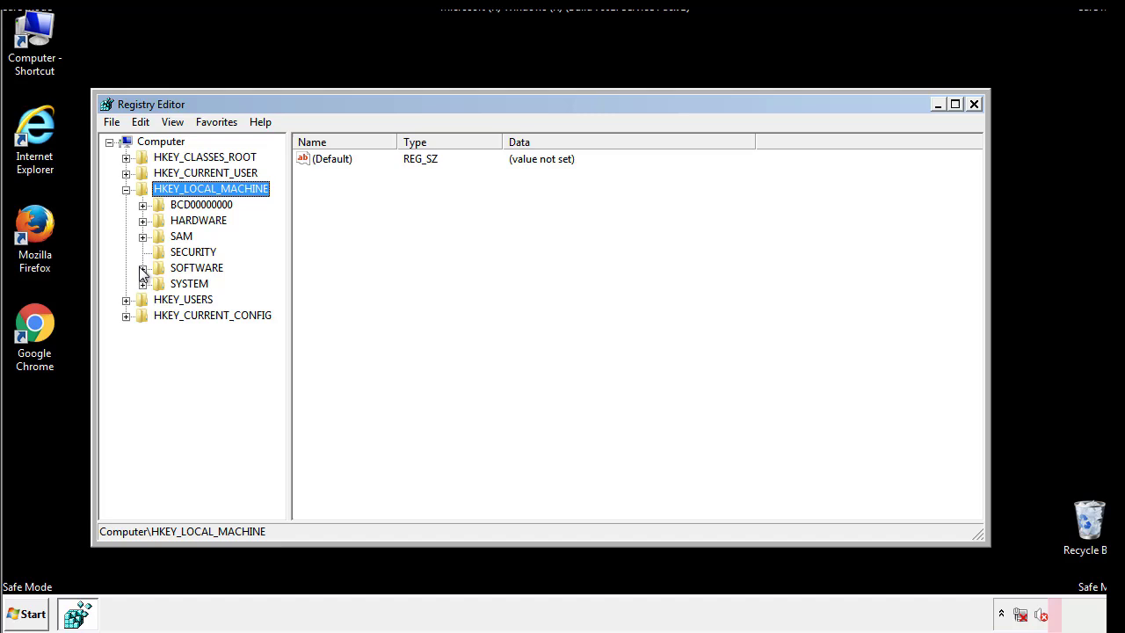
pyautogui.click(144, 268)
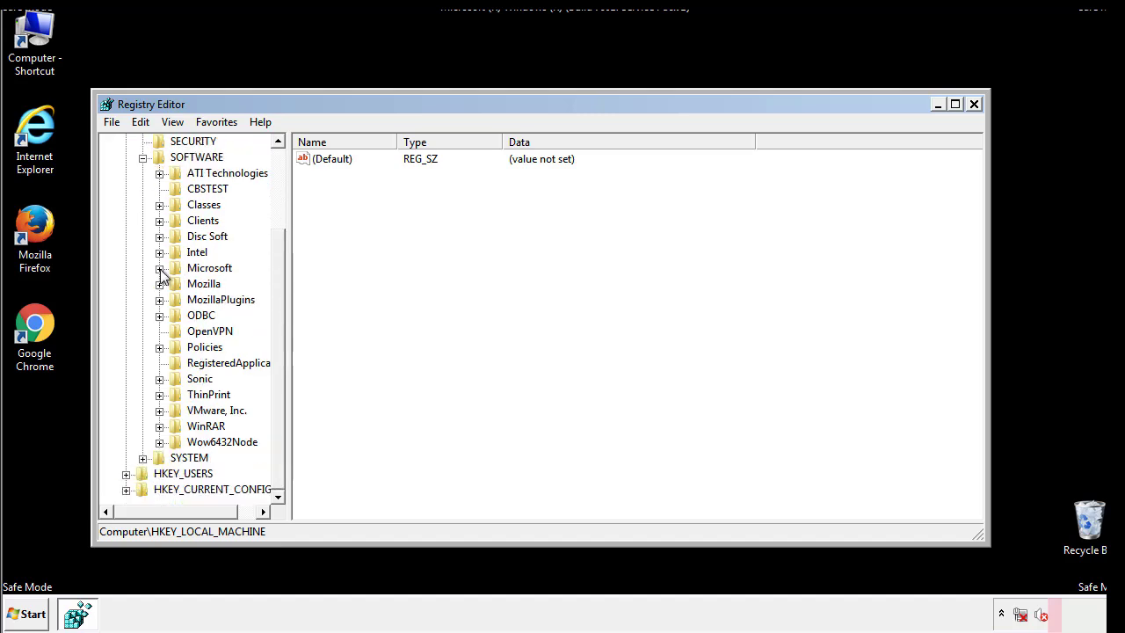
pyautogui.click(159, 267)
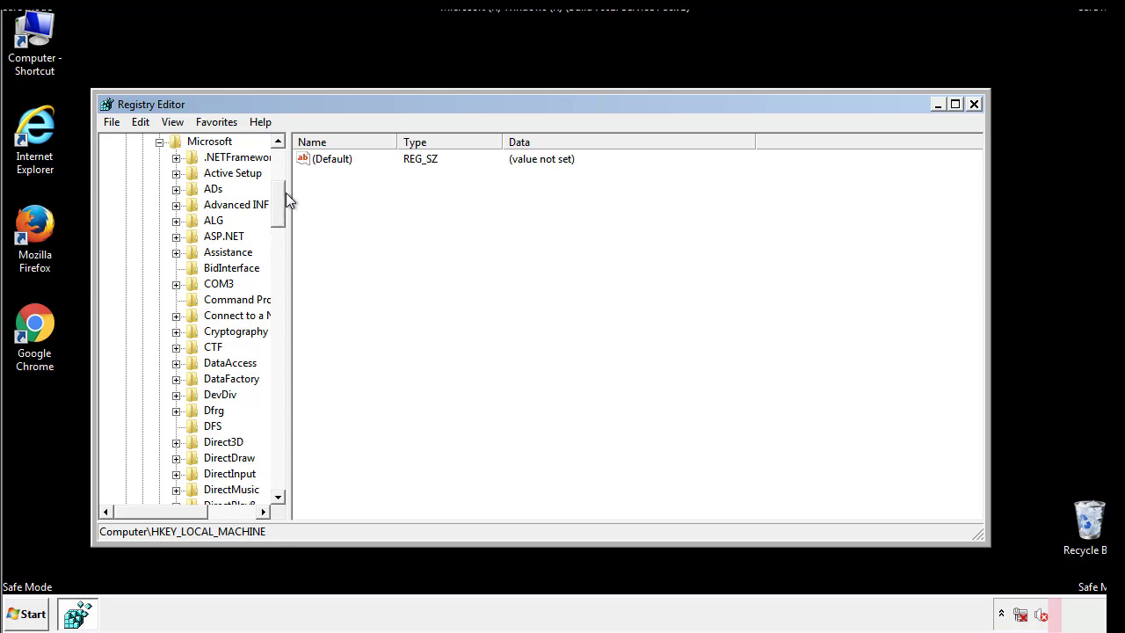
pyautogui.scroll(-3)
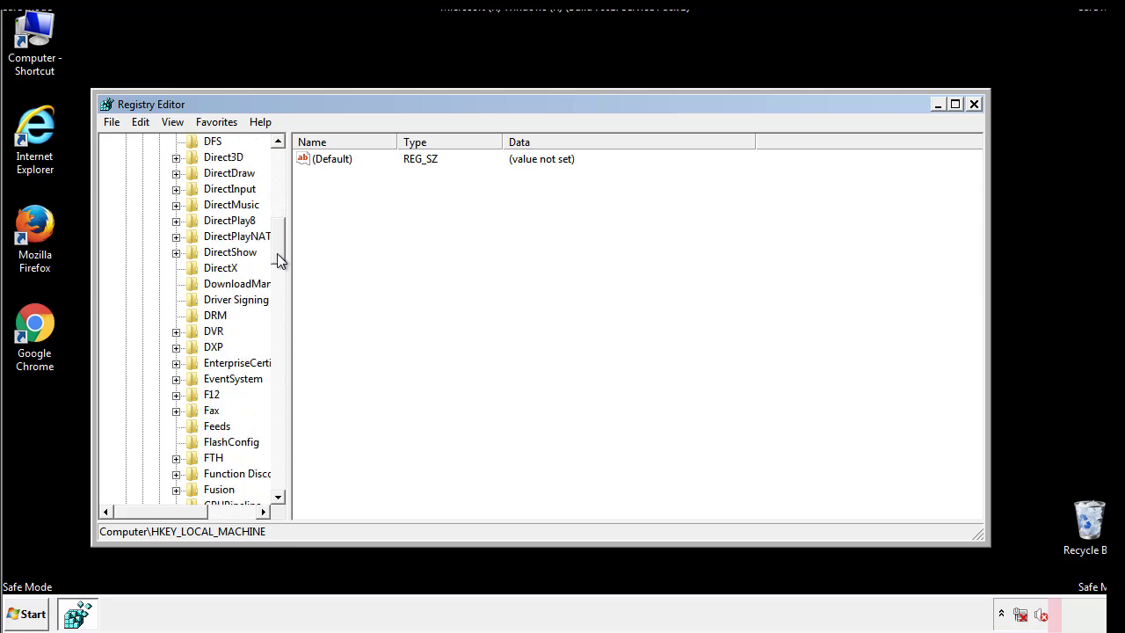
pyautogui.scroll(-3)
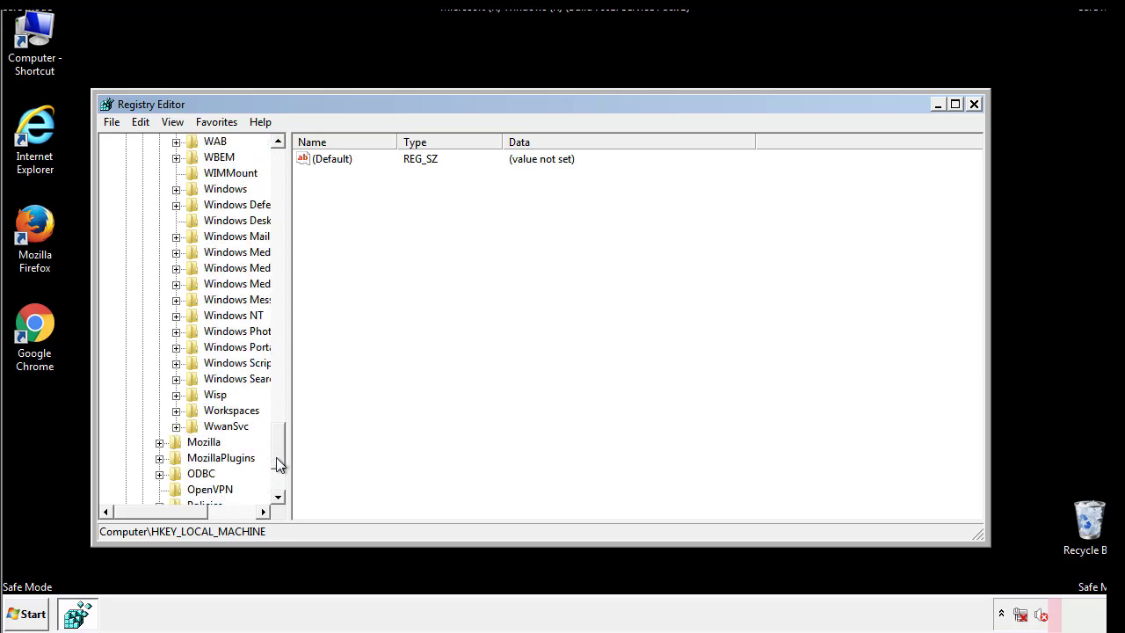
pyautogui.click(175, 267)
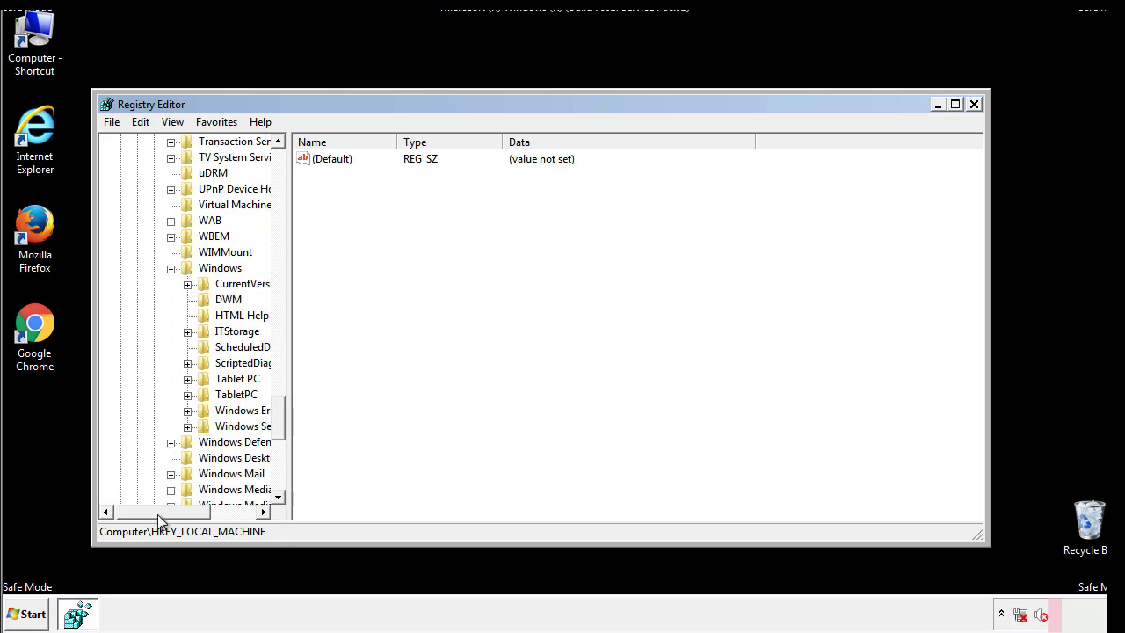
pyautogui.click(186, 283)
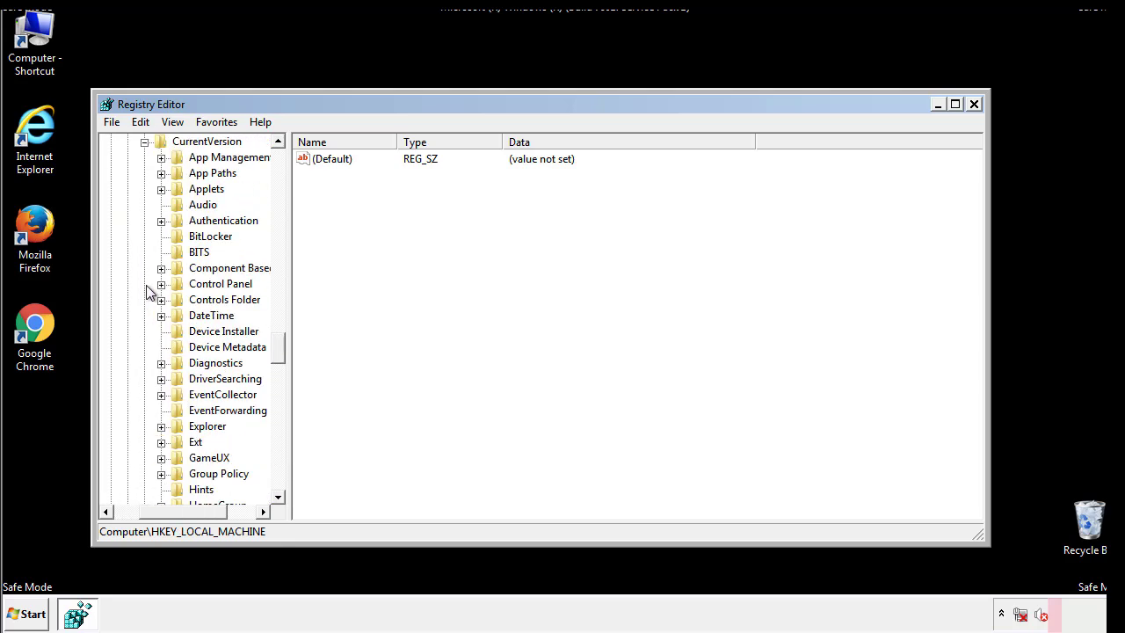
pyautogui.scroll(-3)
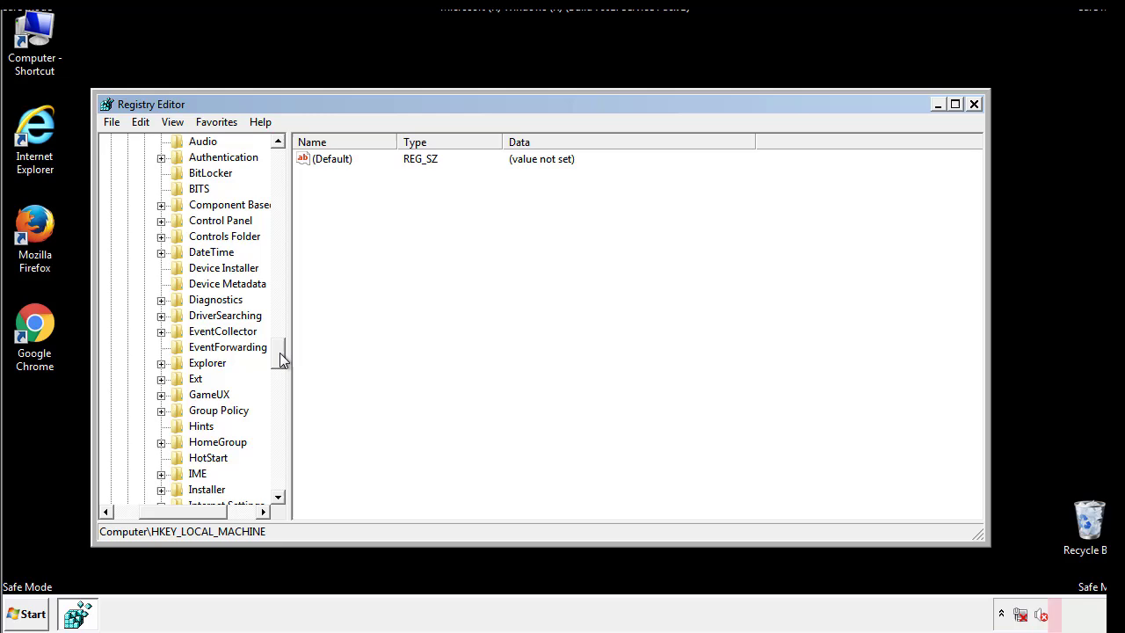
pyautogui.scroll(-3)
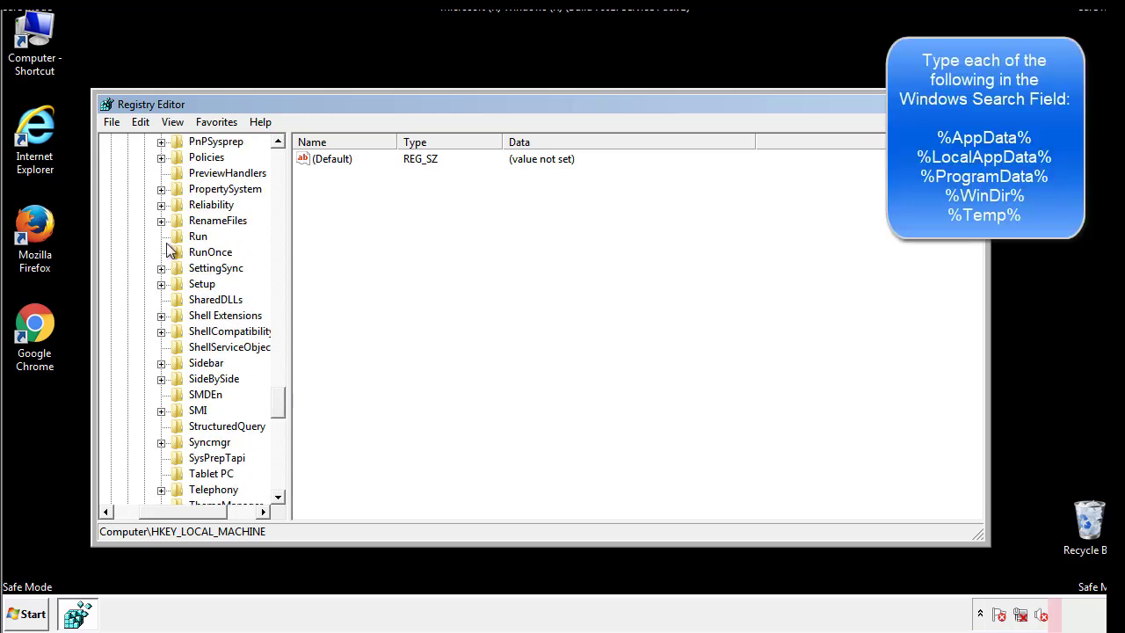
# Step: Delete the tappi.loc value from the HKLM Run key, keeping Default and VMware User Process
pyautogui.click(197, 235)
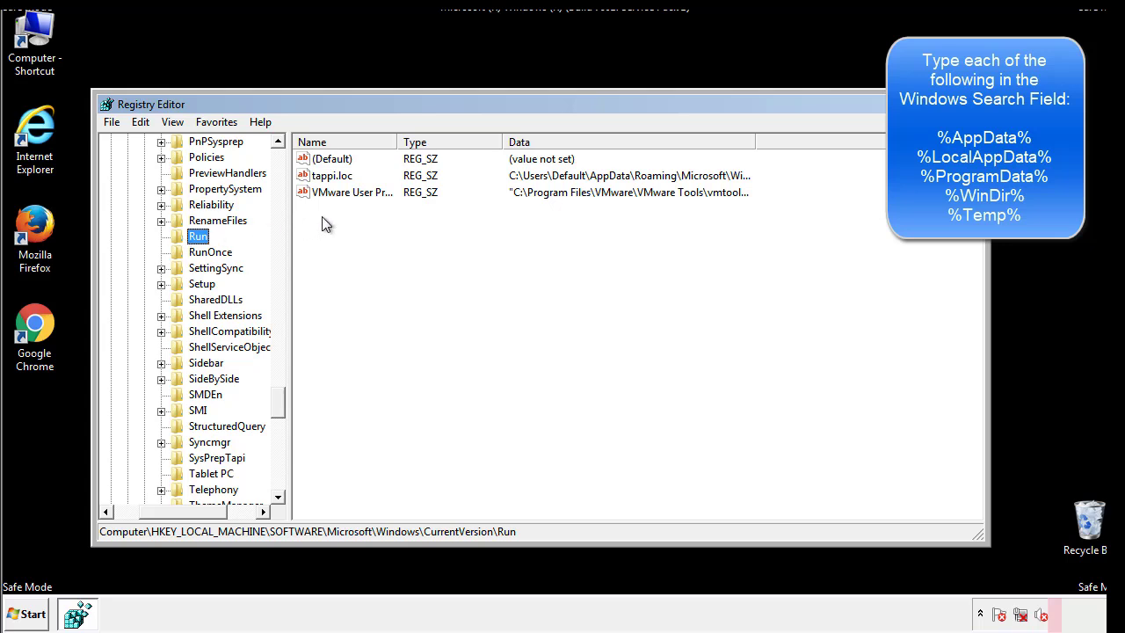
pyautogui.moveTo(724, 193)
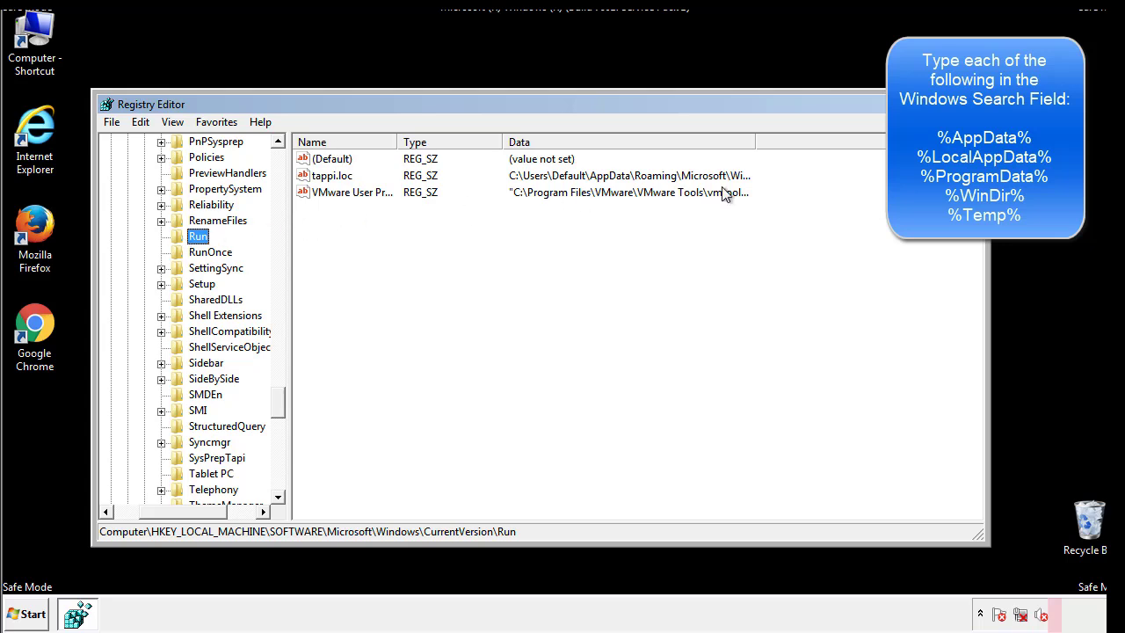
pyautogui.click(332, 176)
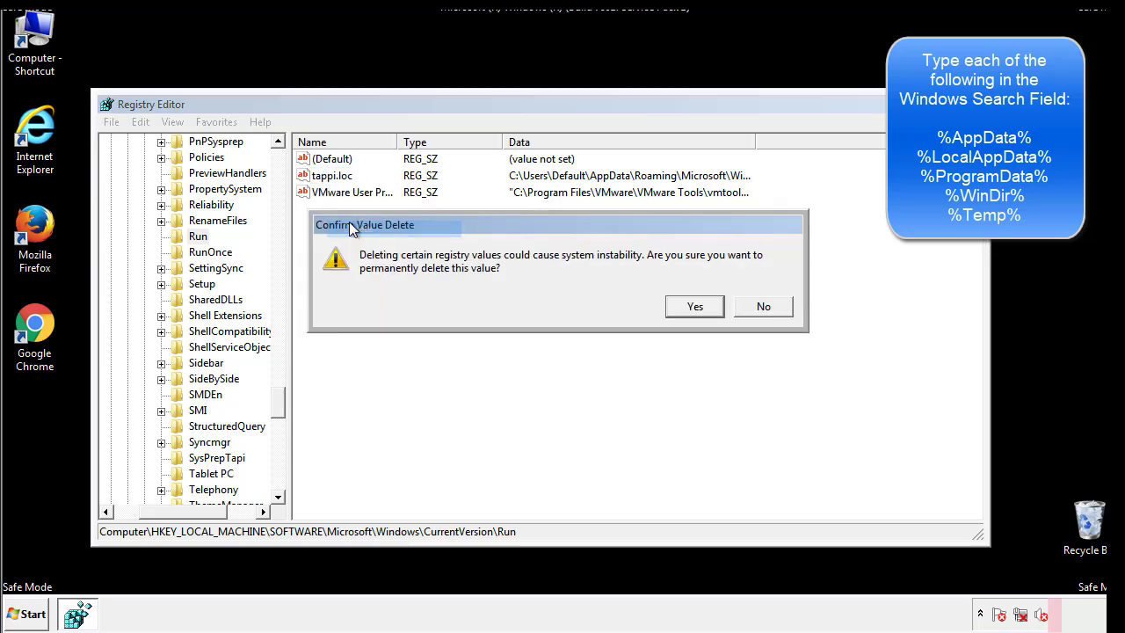
pyautogui.click(694, 306)
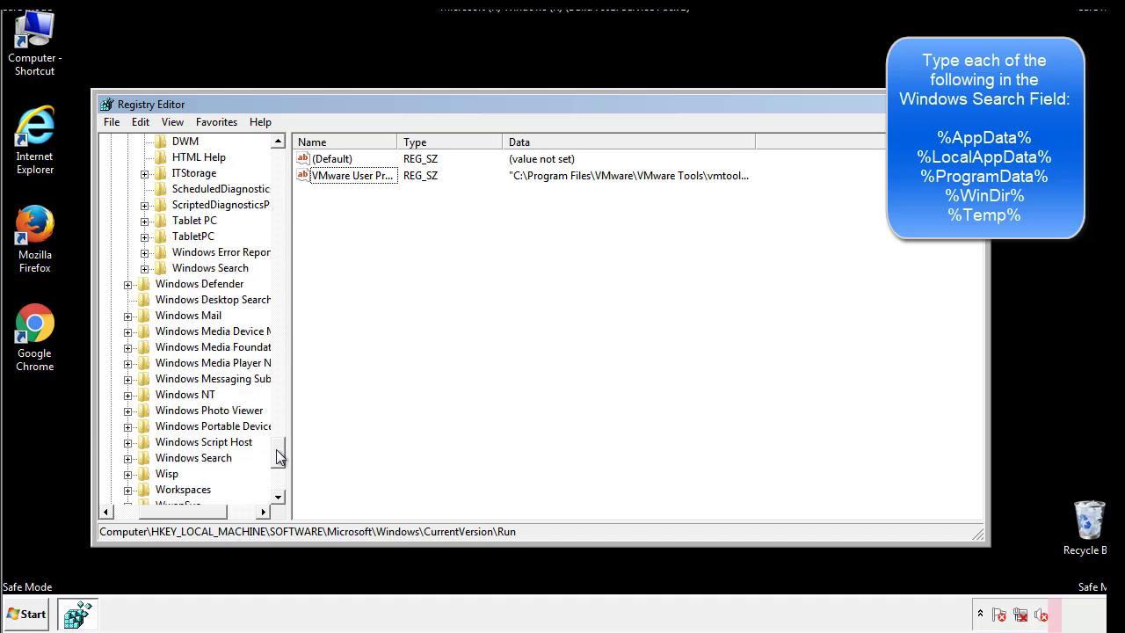
pyautogui.scroll(-3)
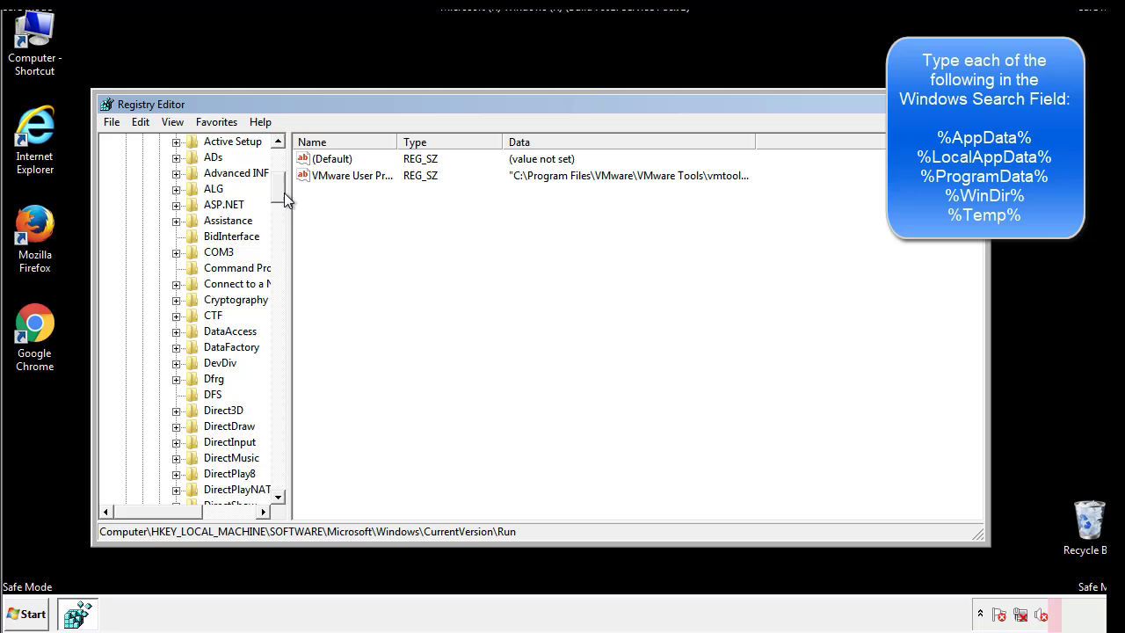
# Step: Expand HKEY_CURRENT_USER\Software\Microsoft\Windows\CurrentVersion and select its Run key
pyautogui.click(127, 188)
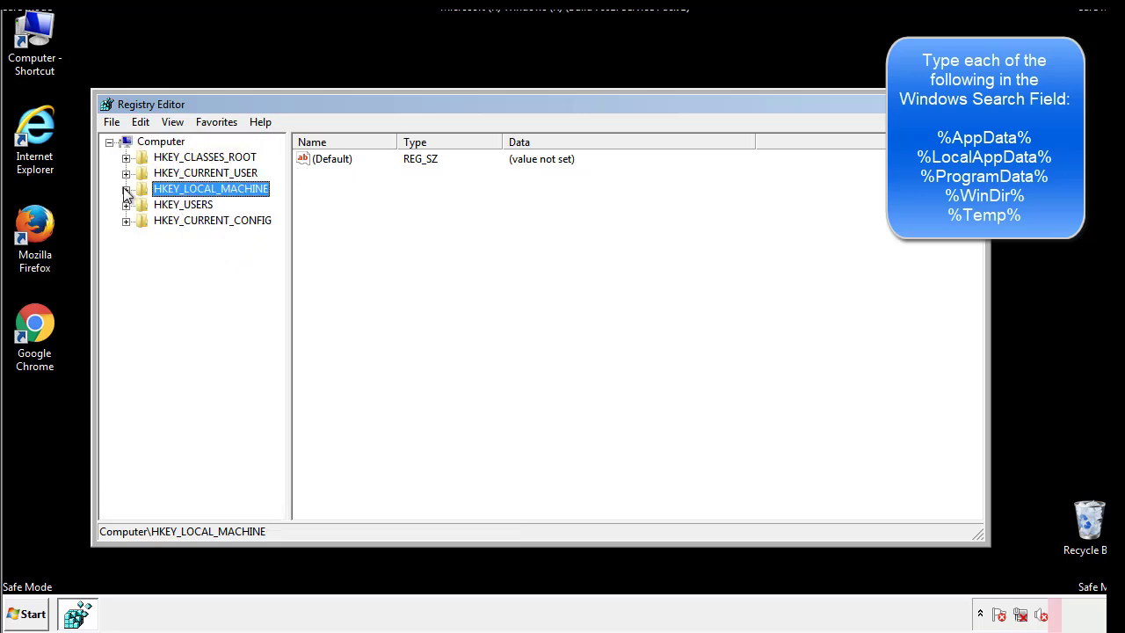
pyautogui.click(126, 172)
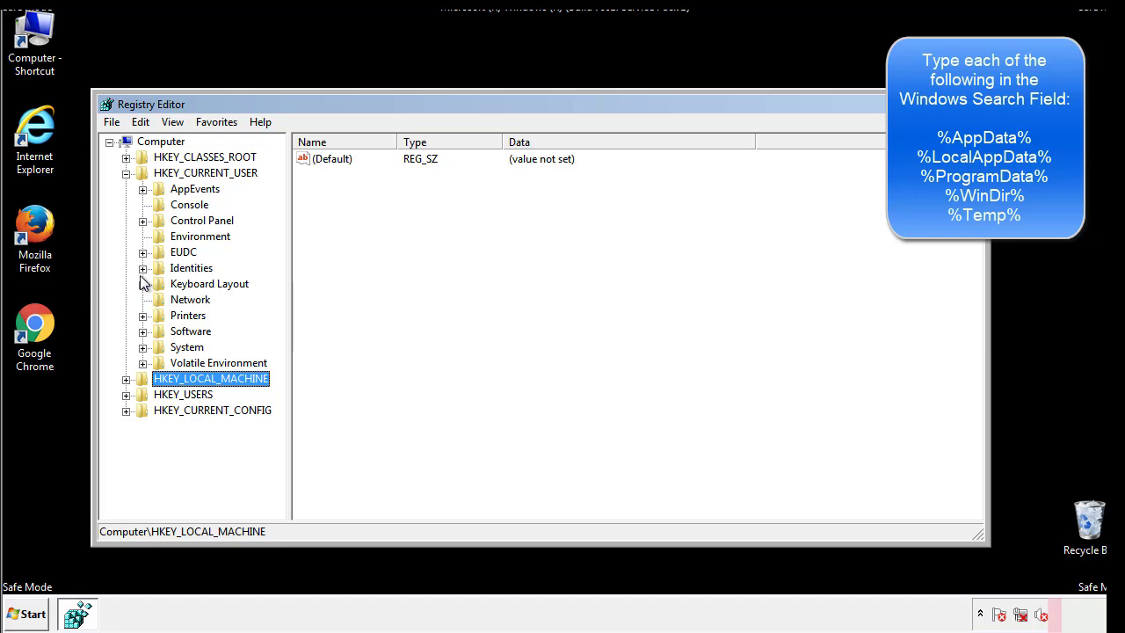
pyautogui.moveTo(144, 290)
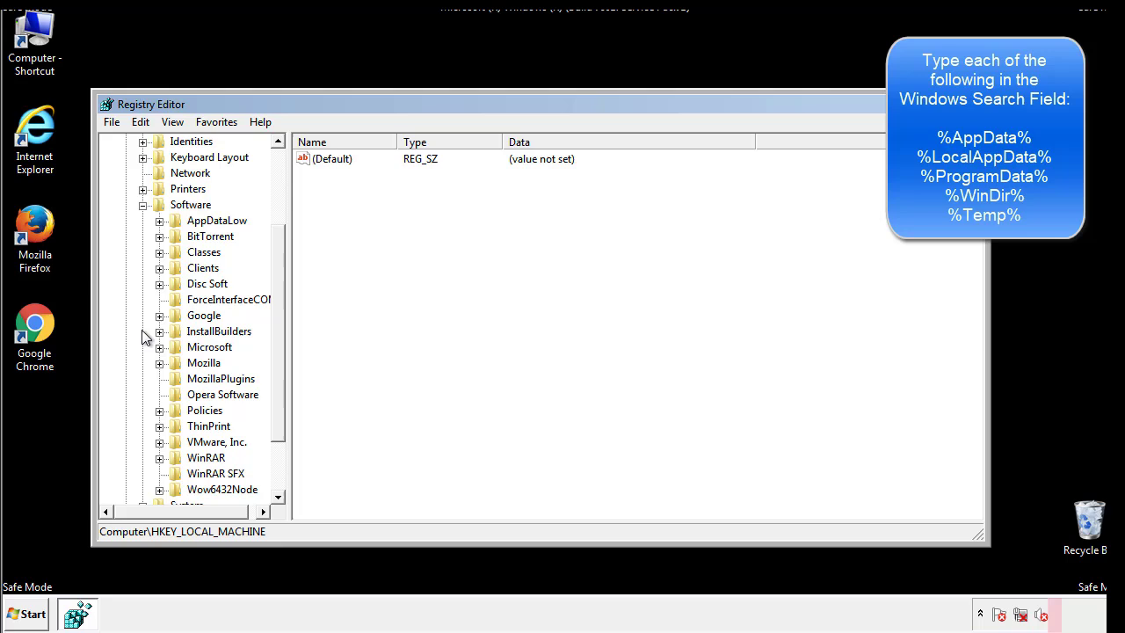
pyautogui.scroll(-3)
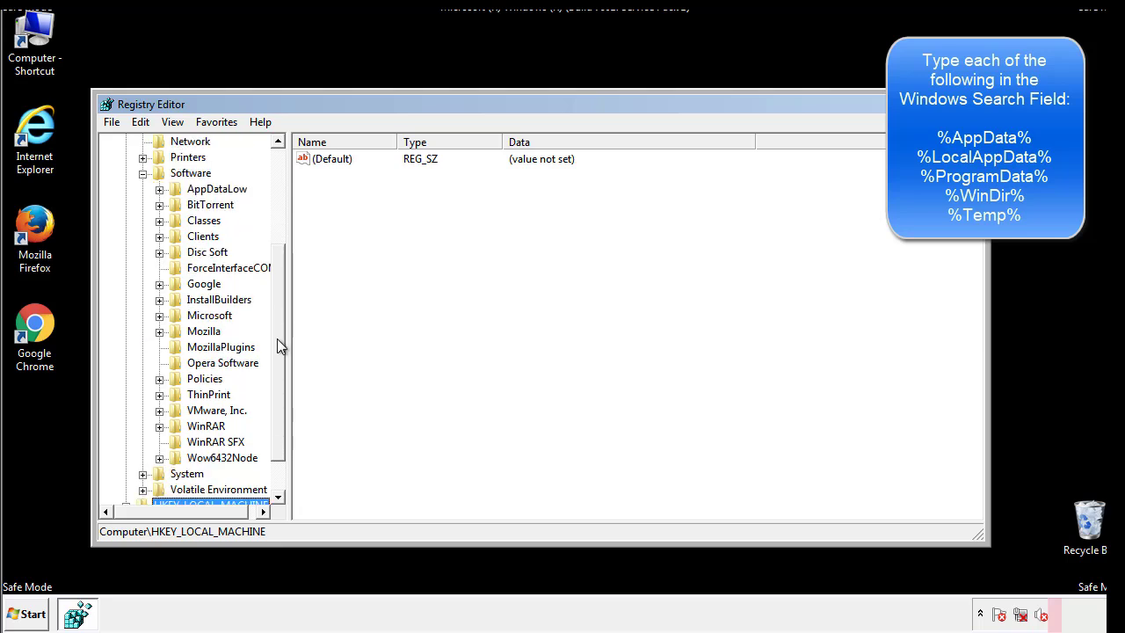
pyautogui.moveTo(177, 355)
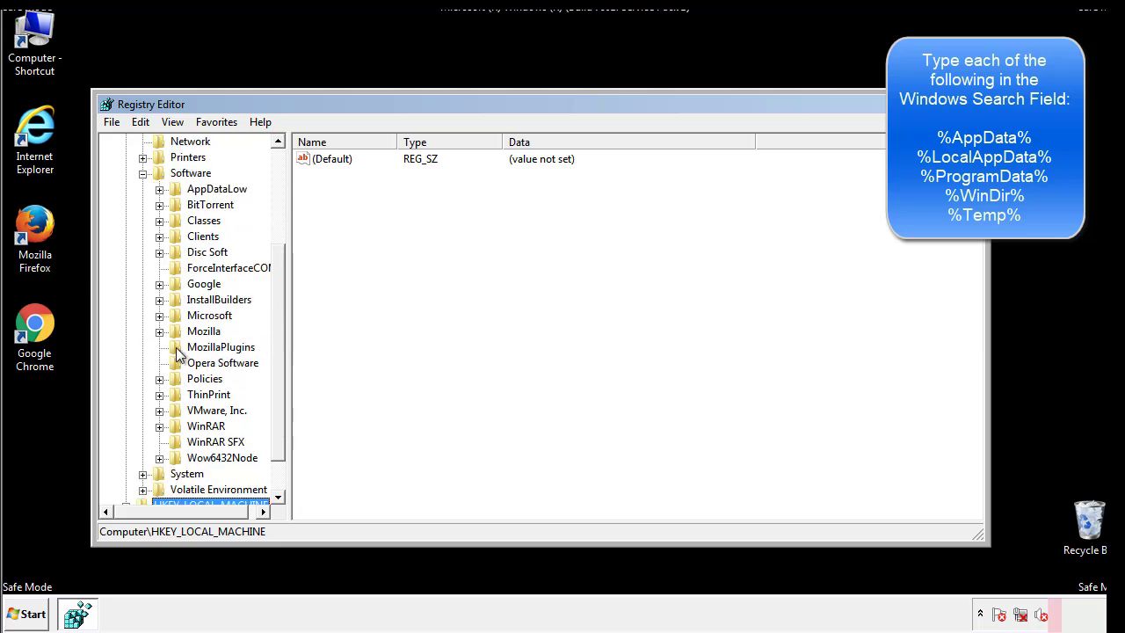
pyautogui.moveTo(174, 238)
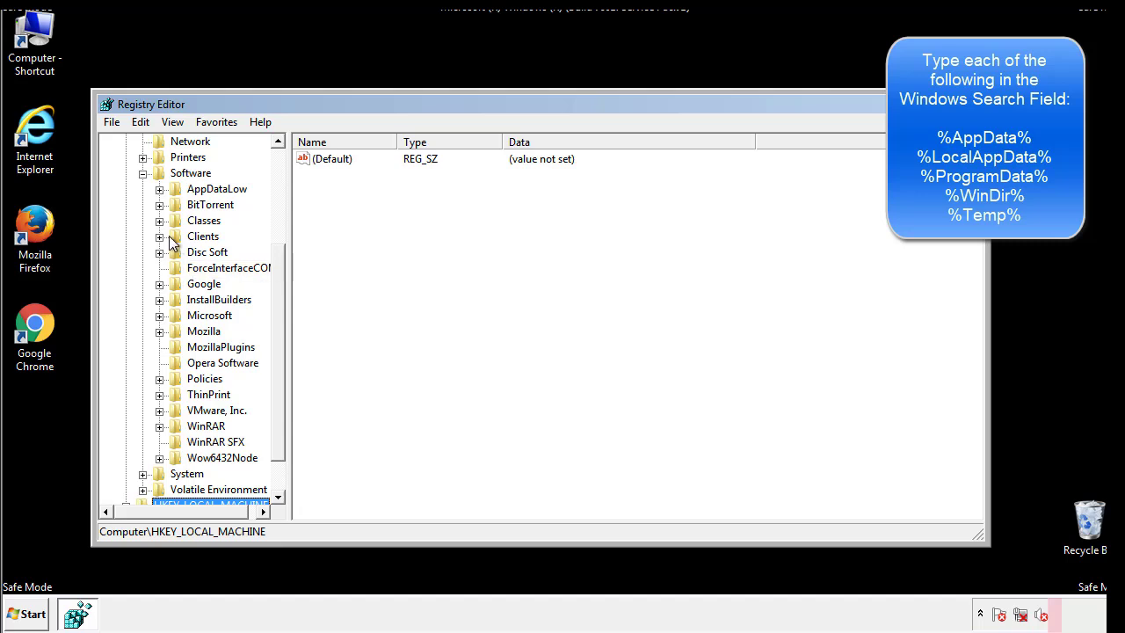
pyautogui.click(158, 314)
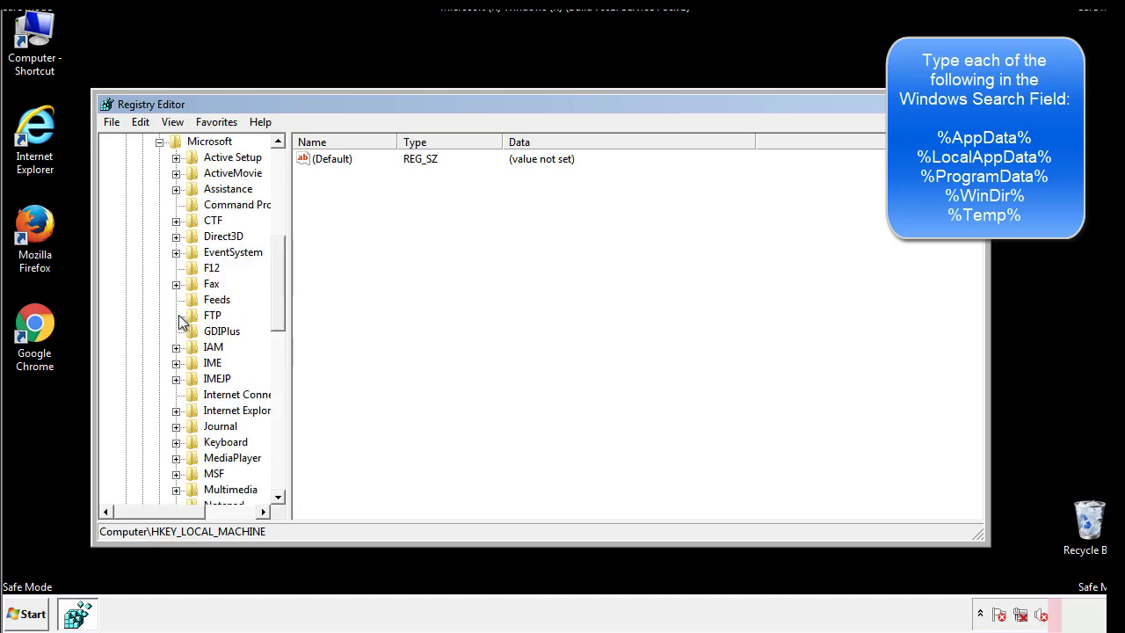
pyautogui.scroll(-3)
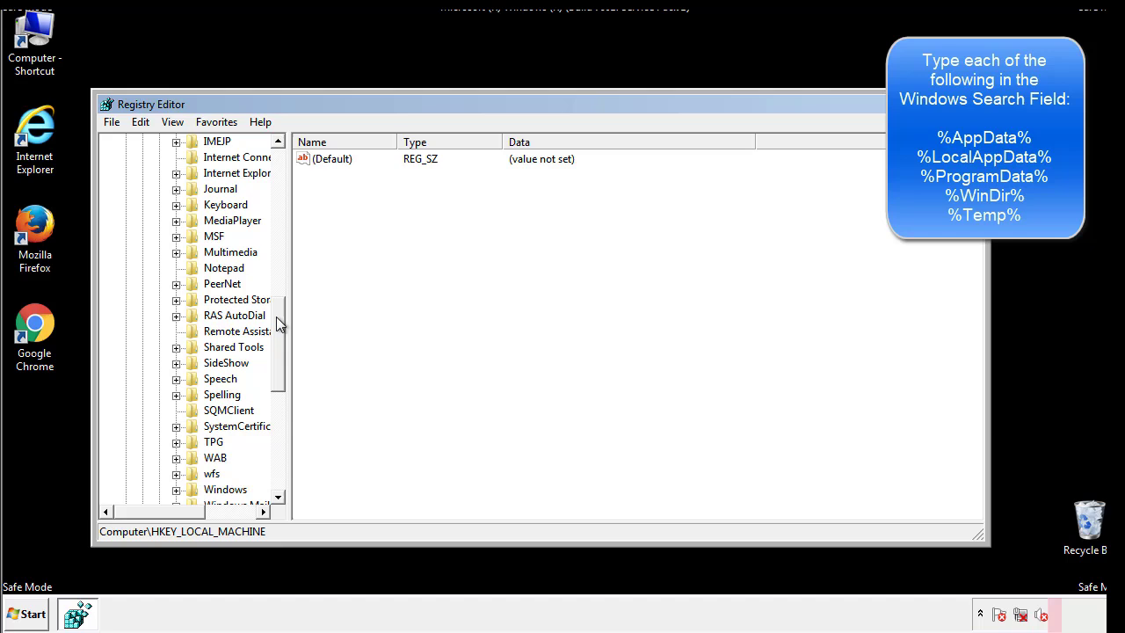
pyautogui.scroll(-3)
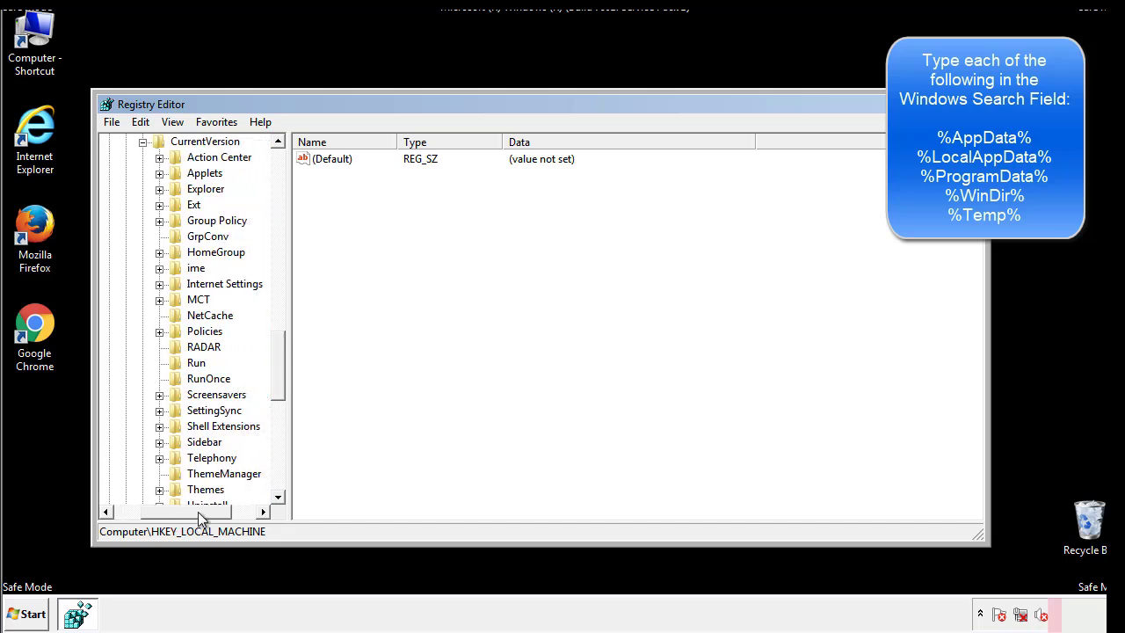
pyautogui.click(196, 362)
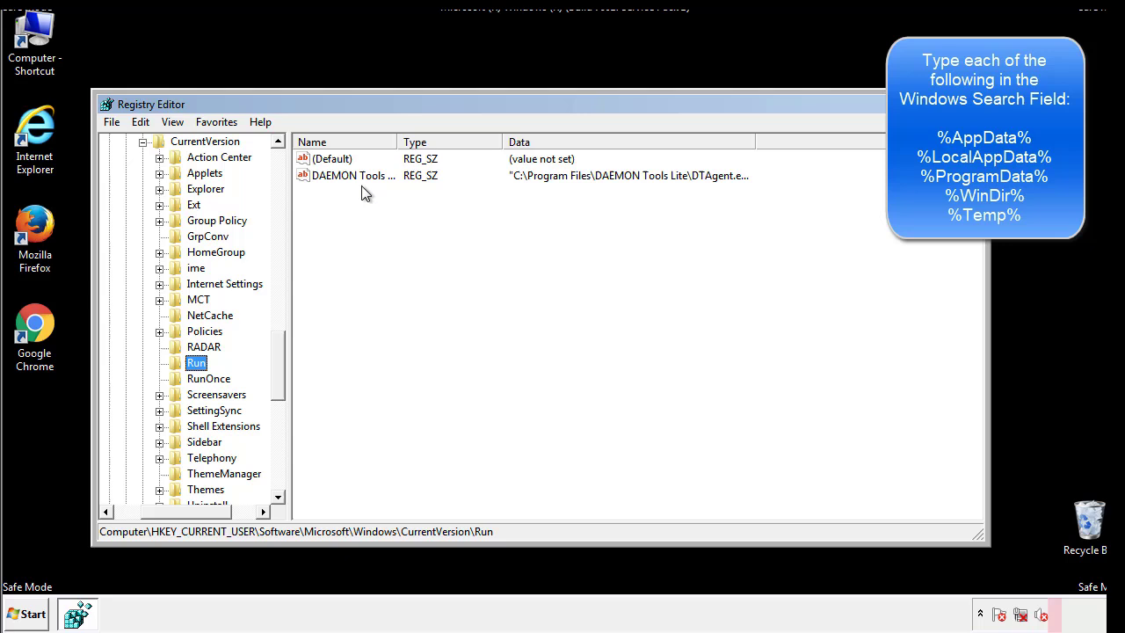
pyautogui.moveTo(481, 207)
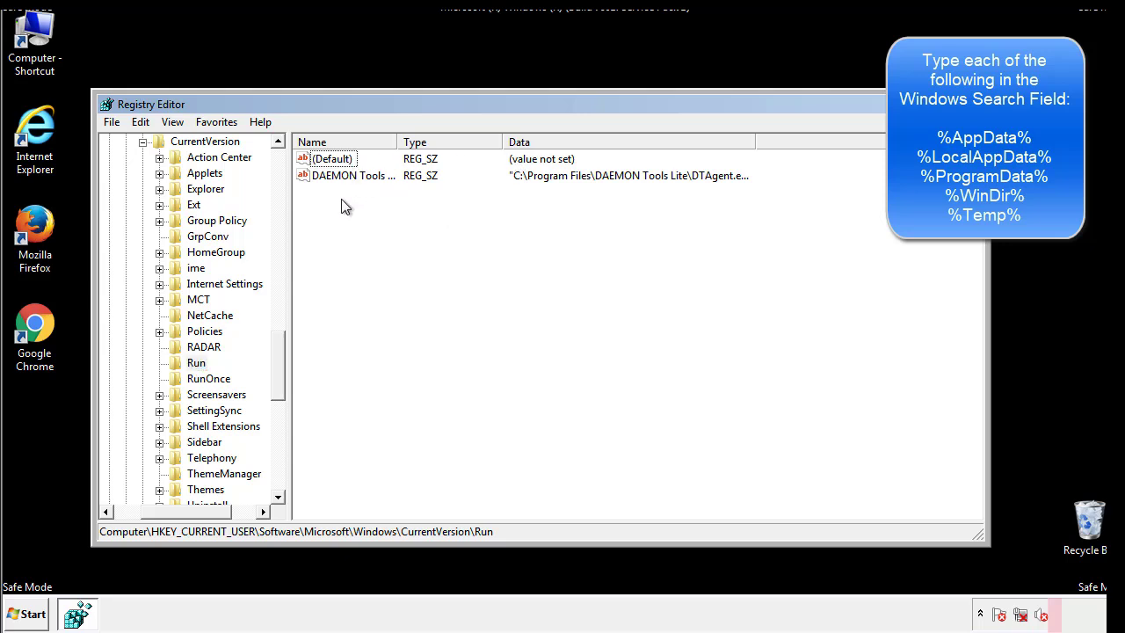
pyautogui.moveTo(408, 207)
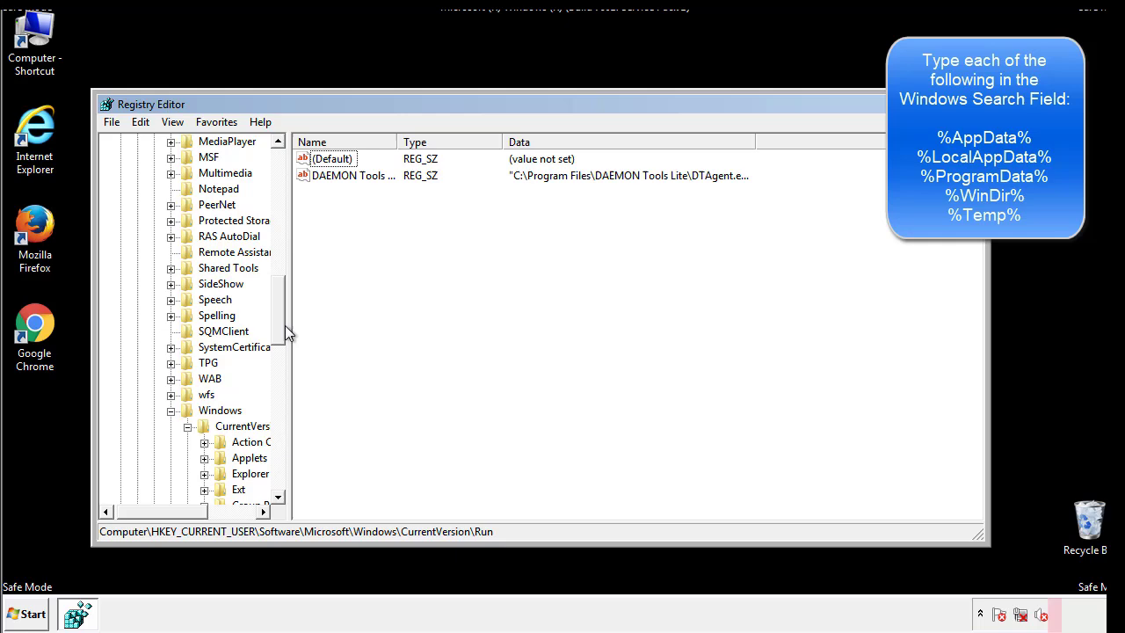
# Step: Search the registry for '%temp%', landing on the Temporary Files VolumeCaches key
pyautogui.click(220, 411)
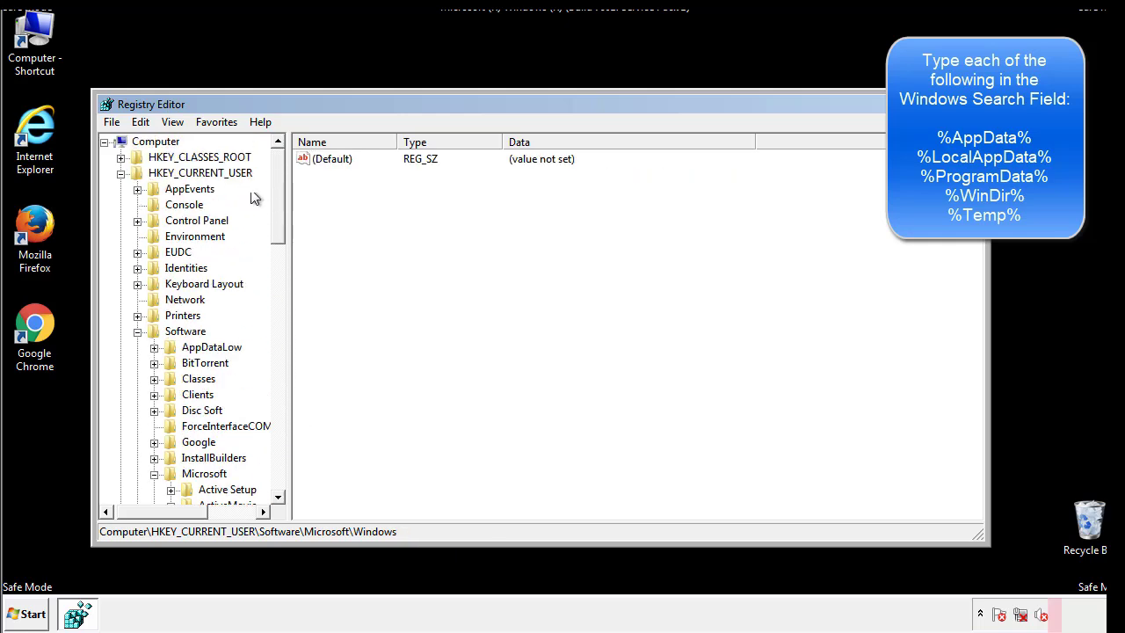
pyautogui.click(141, 121)
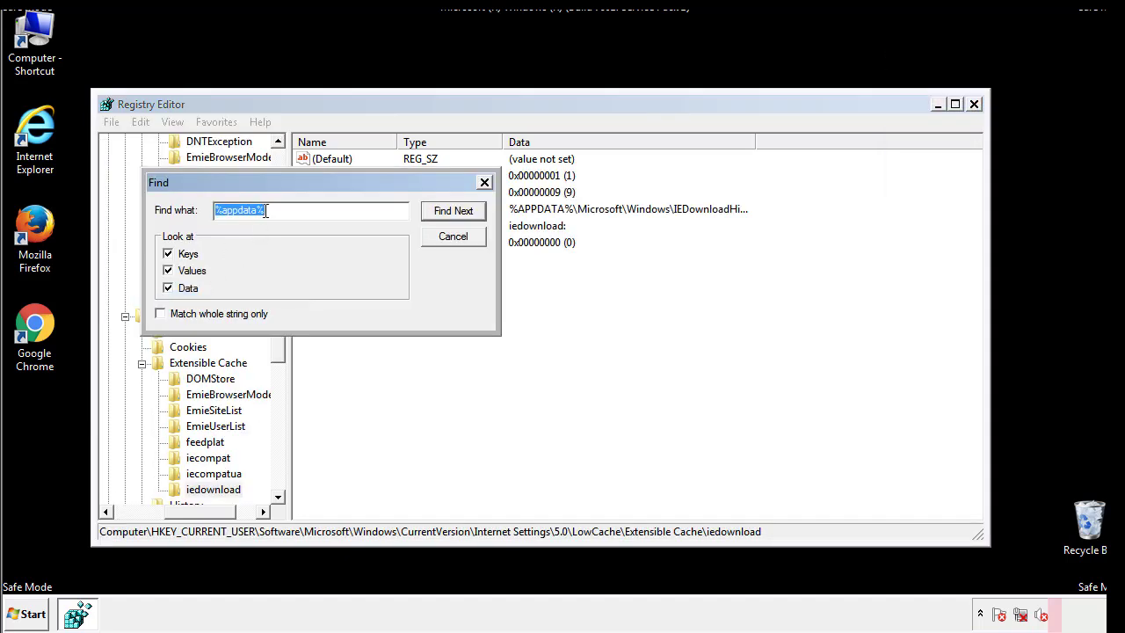
pyautogui.write('%t')
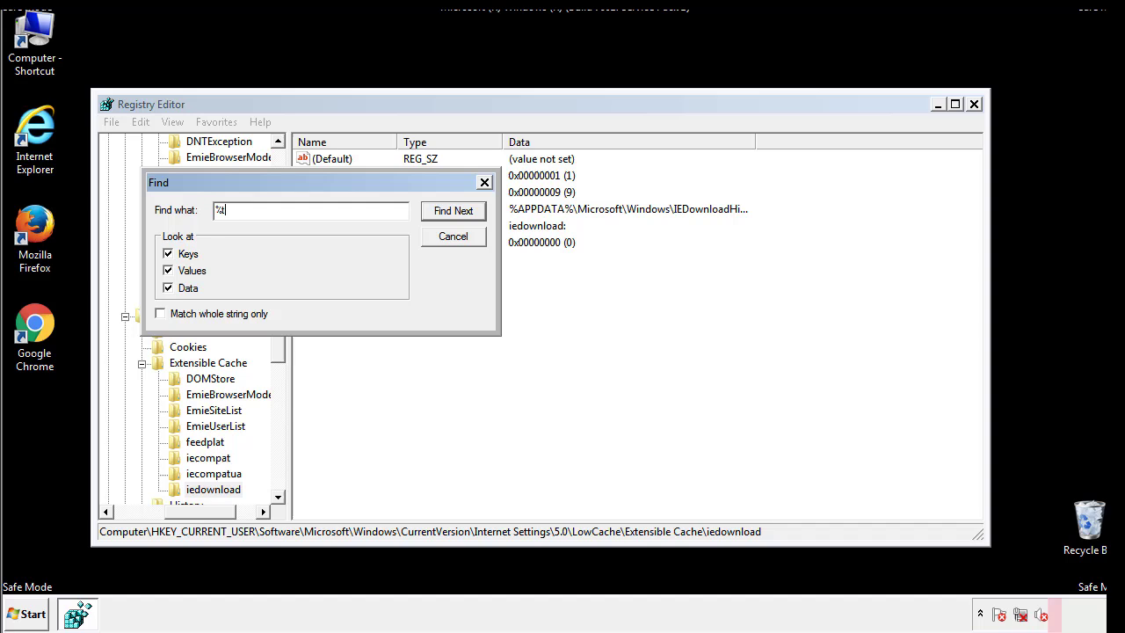
pyautogui.write('temp%')
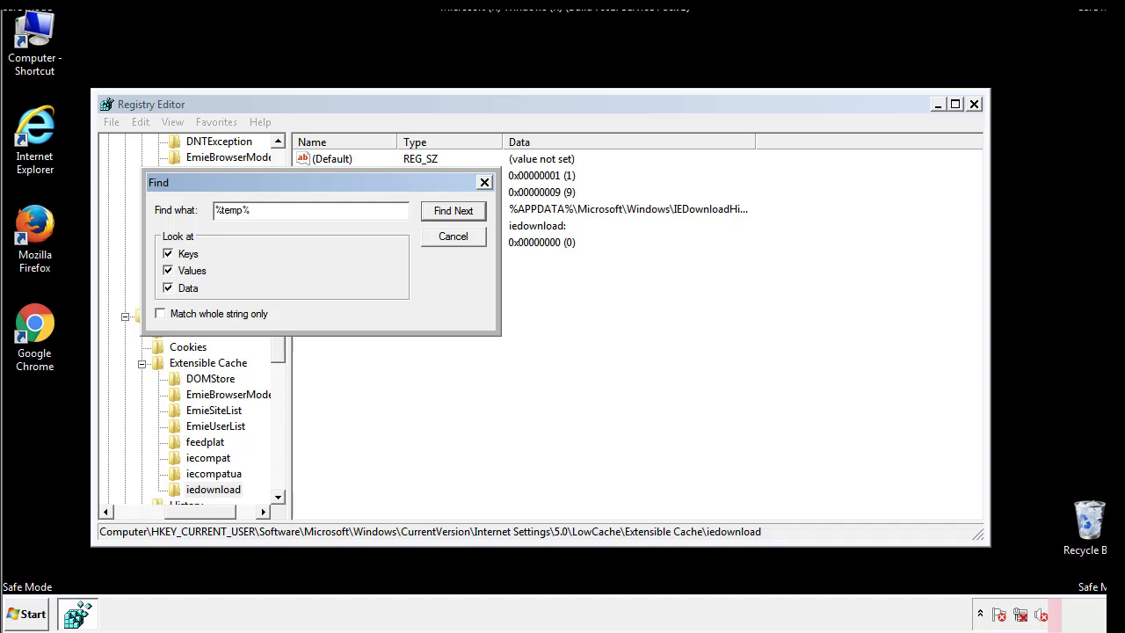
pyautogui.click(453, 211)
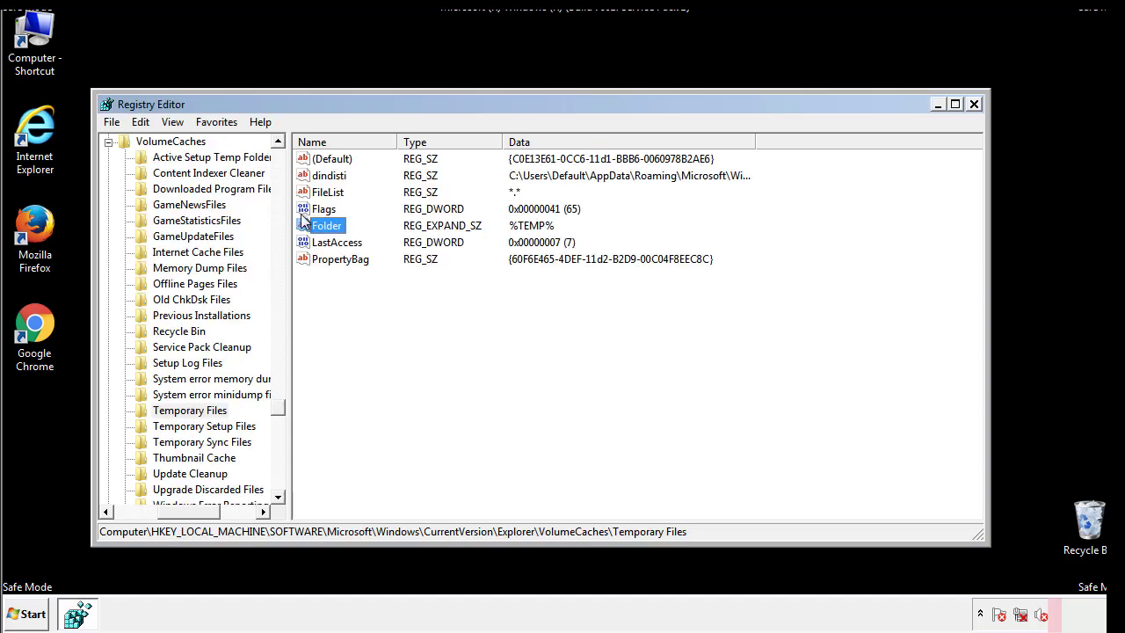
# Step: Delete all non-default values in the Temporary Files key and close Registry Editor
pyautogui.click(366, 288)
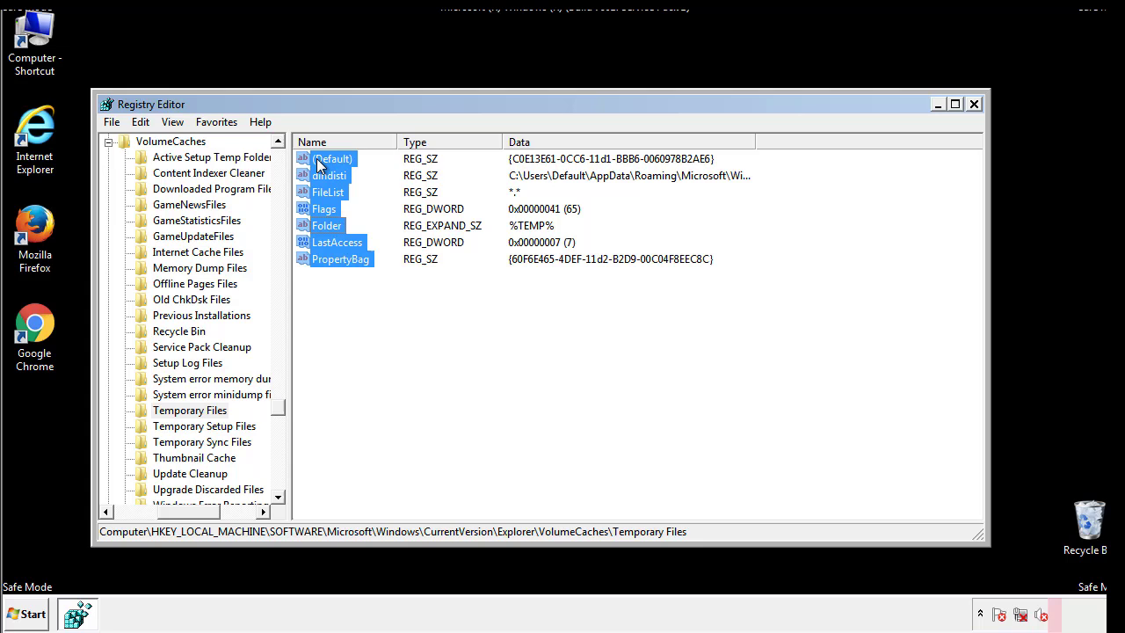
pyautogui.rightClick(332, 158)
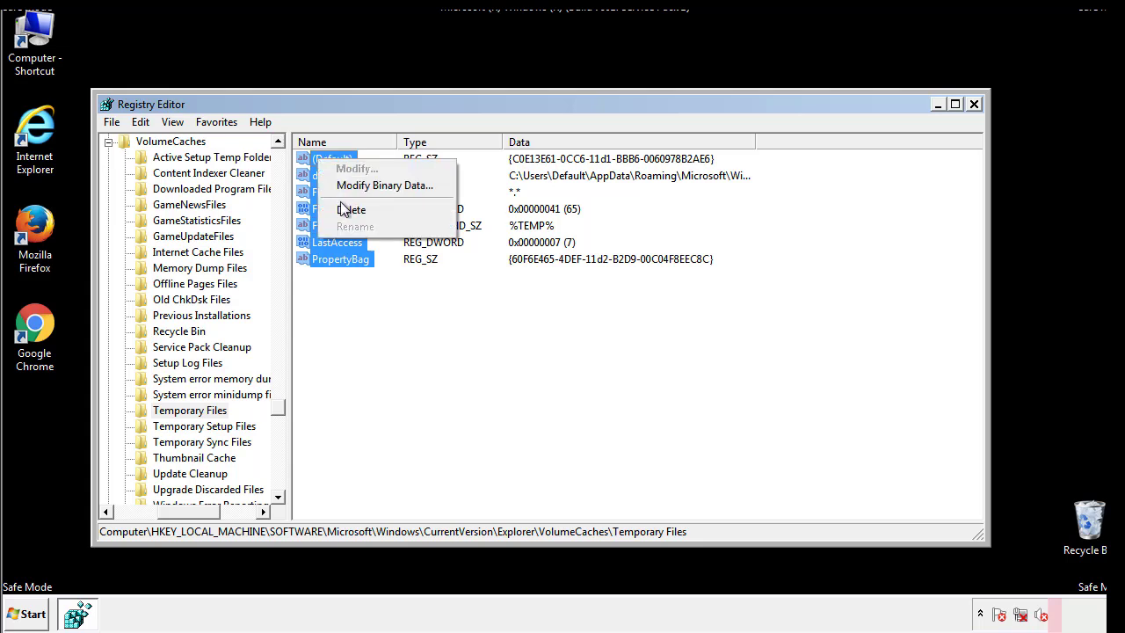
pyautogui.click(352, 209)
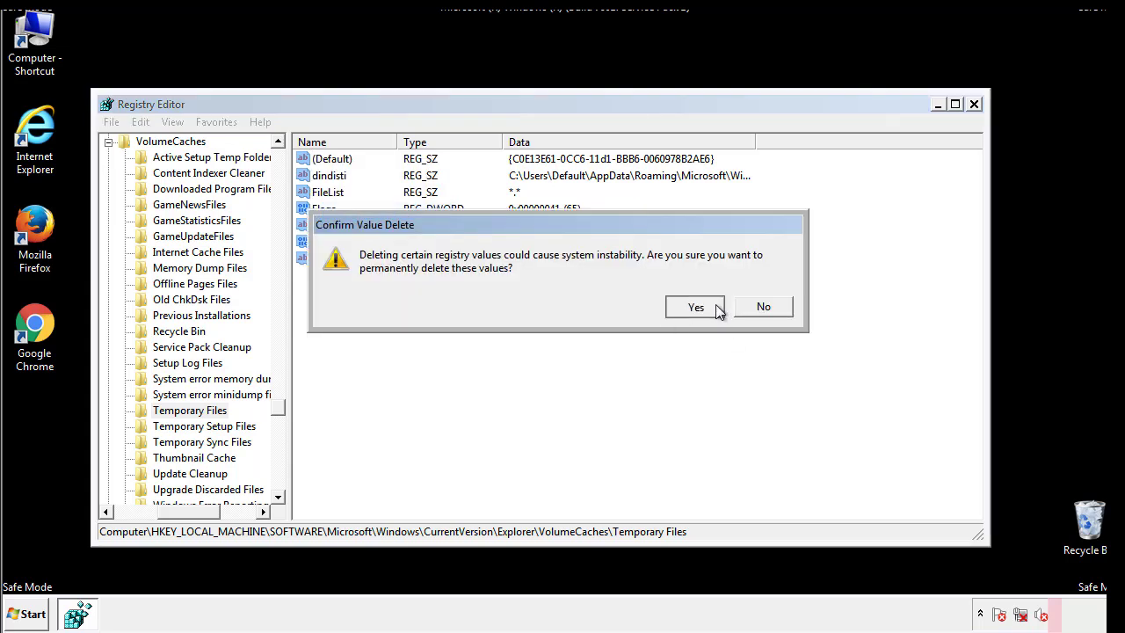
pyautogui.click(696, 306)
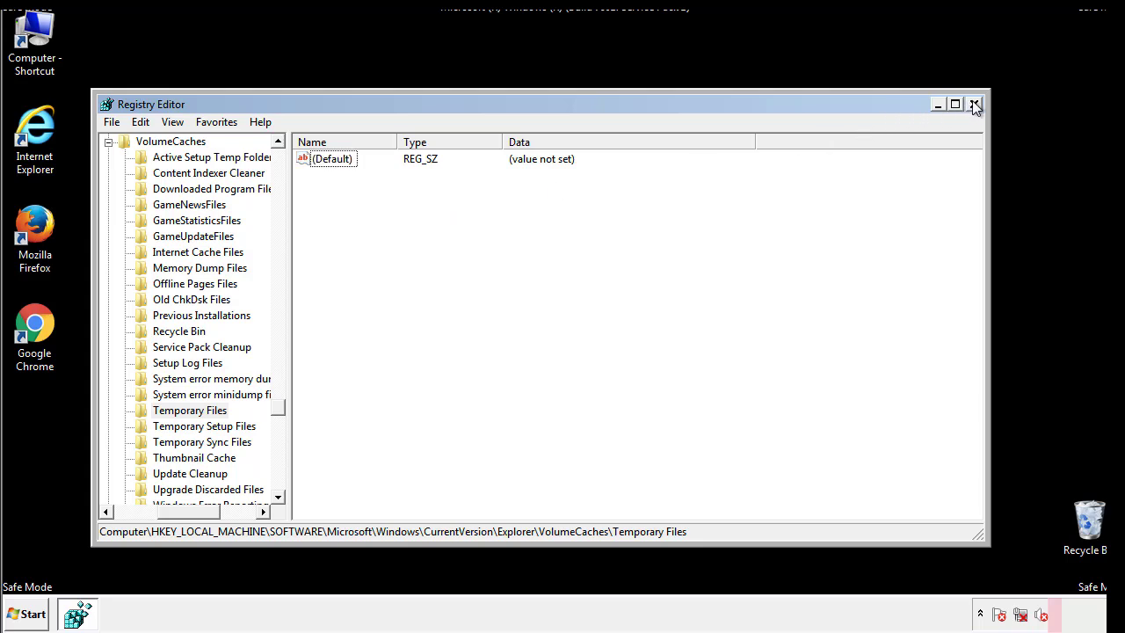
pyautogui.click(973, 104)
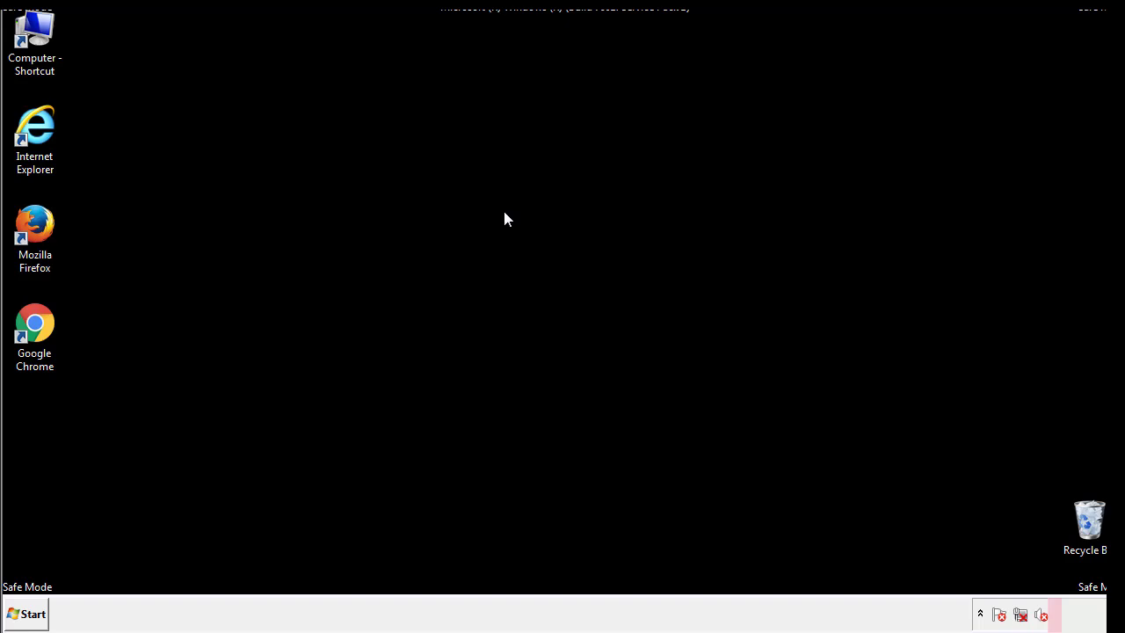
pyautogui.moveTo(46, 439)
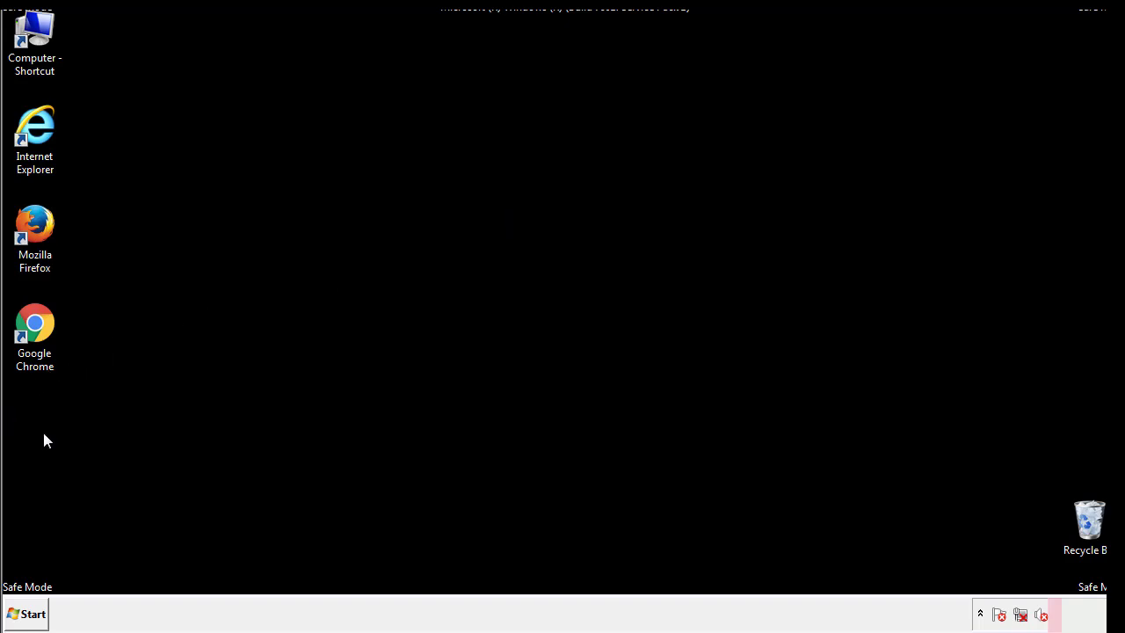
# Step: Run msconfig, clear the Safe boot option on the Boot tab, and restart the computer
pyautogui.click(26, 613)
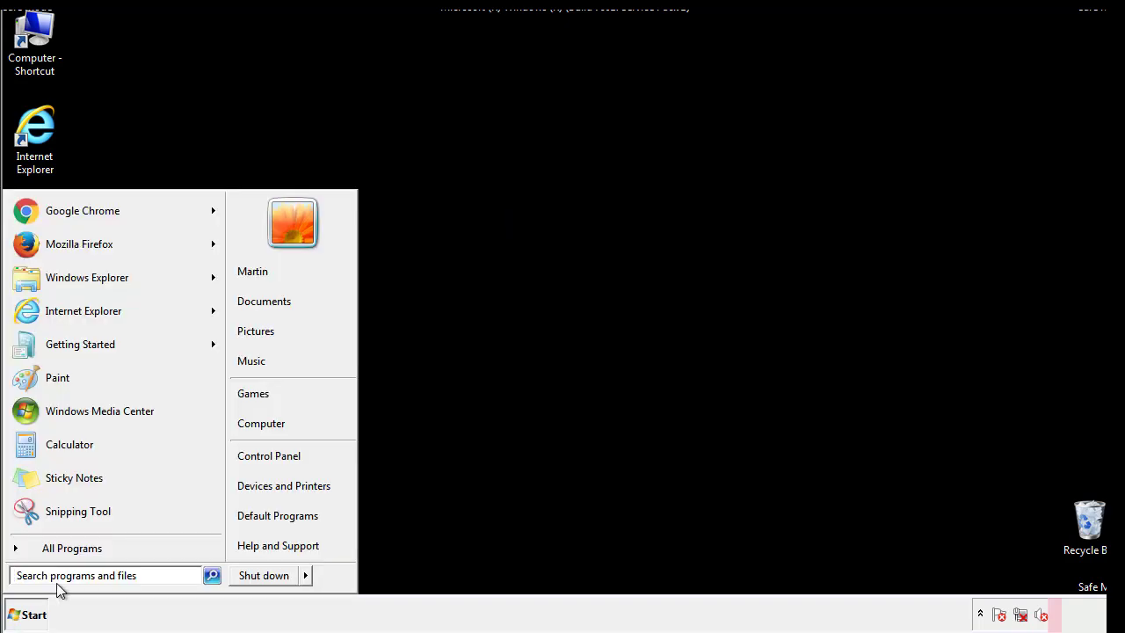
pyautogui.write('mscon')
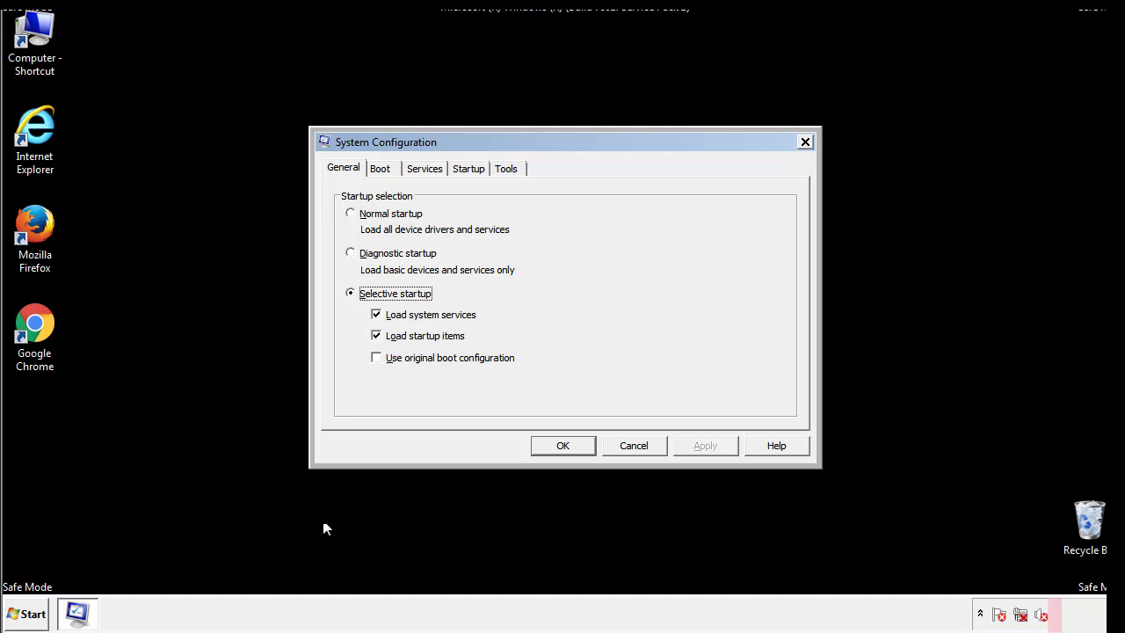
pyautogui.click(379, 169)
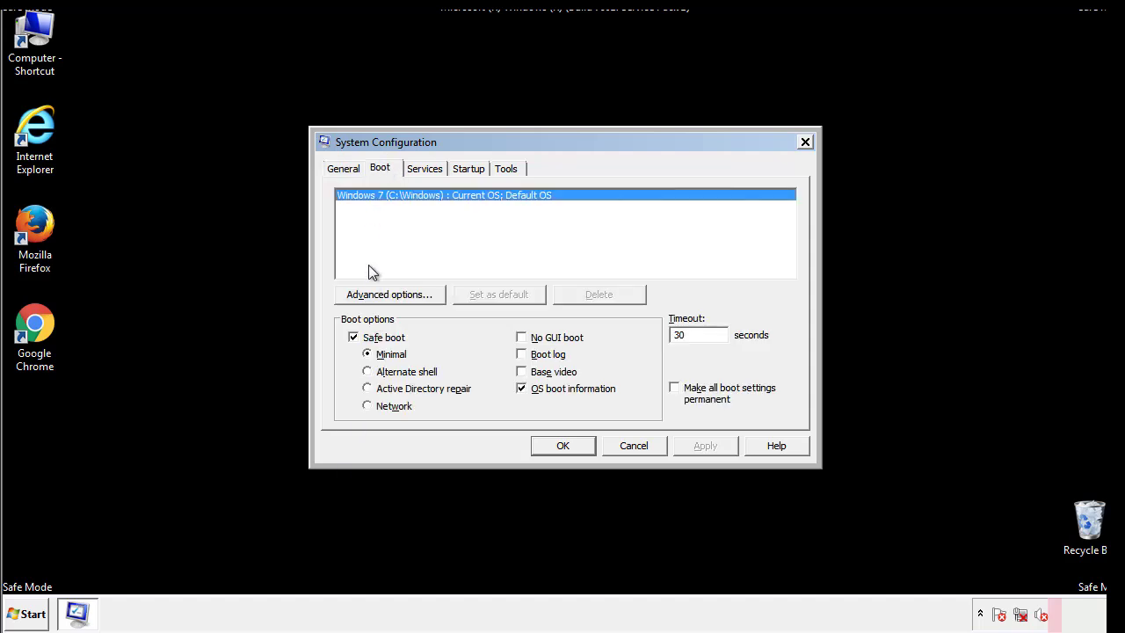
pyautogui.click(353, 337)
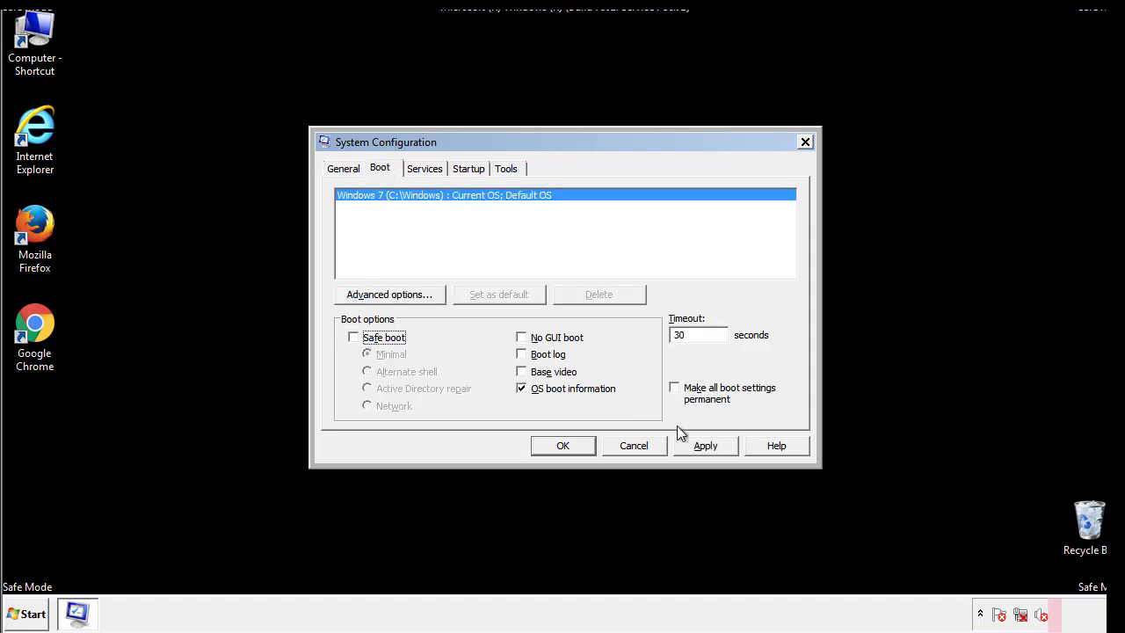
pyautogui.click(562, 444)
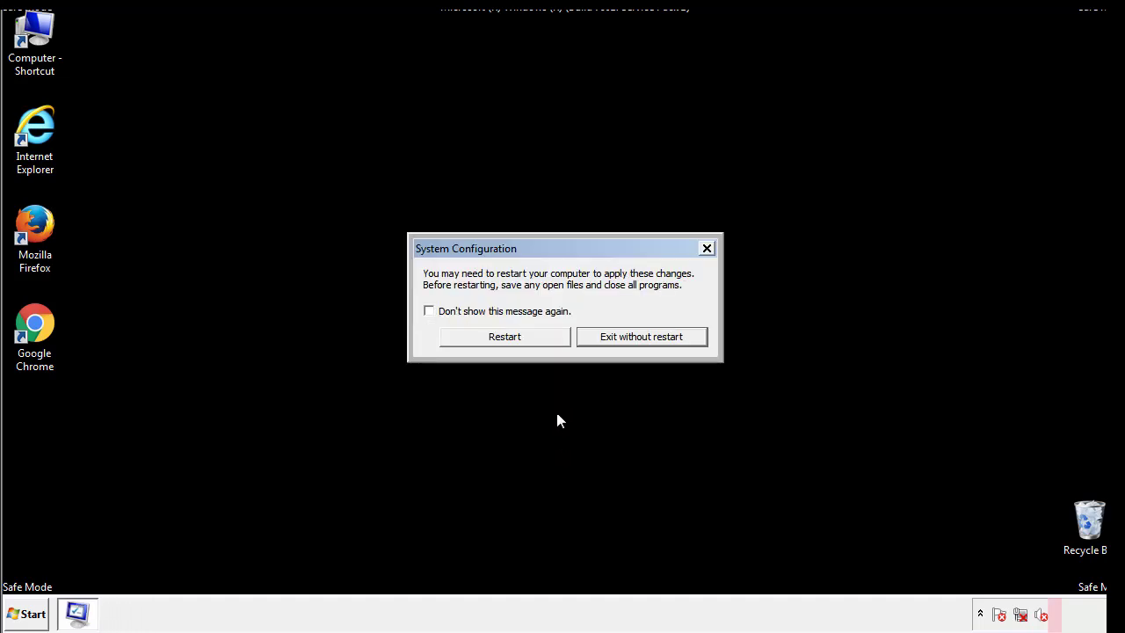
pyautogui.click(505, 336)
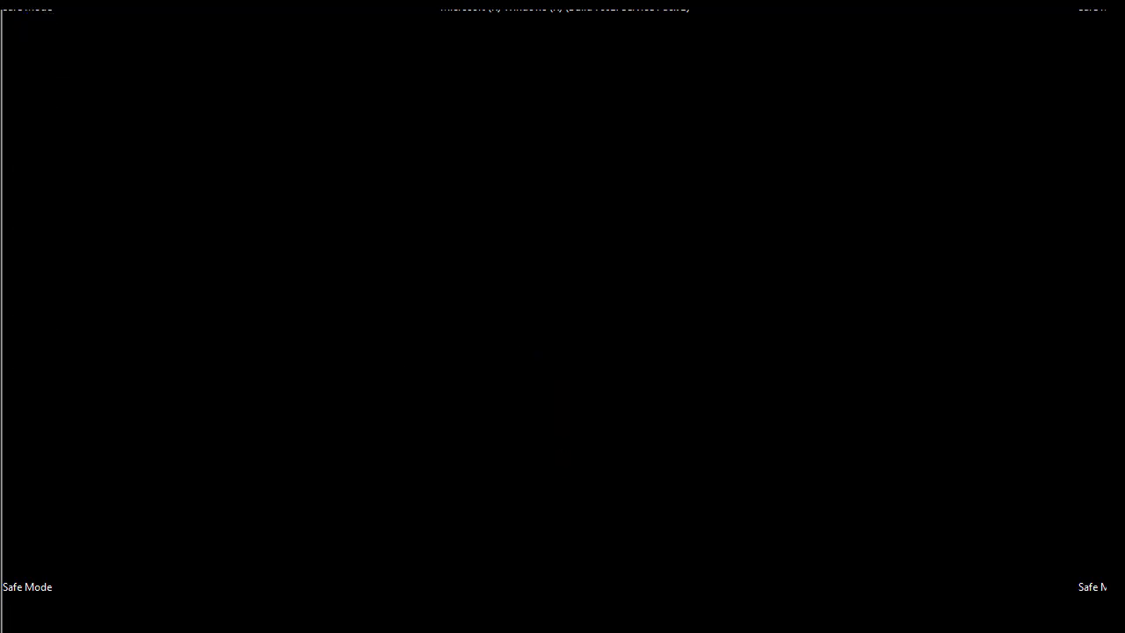